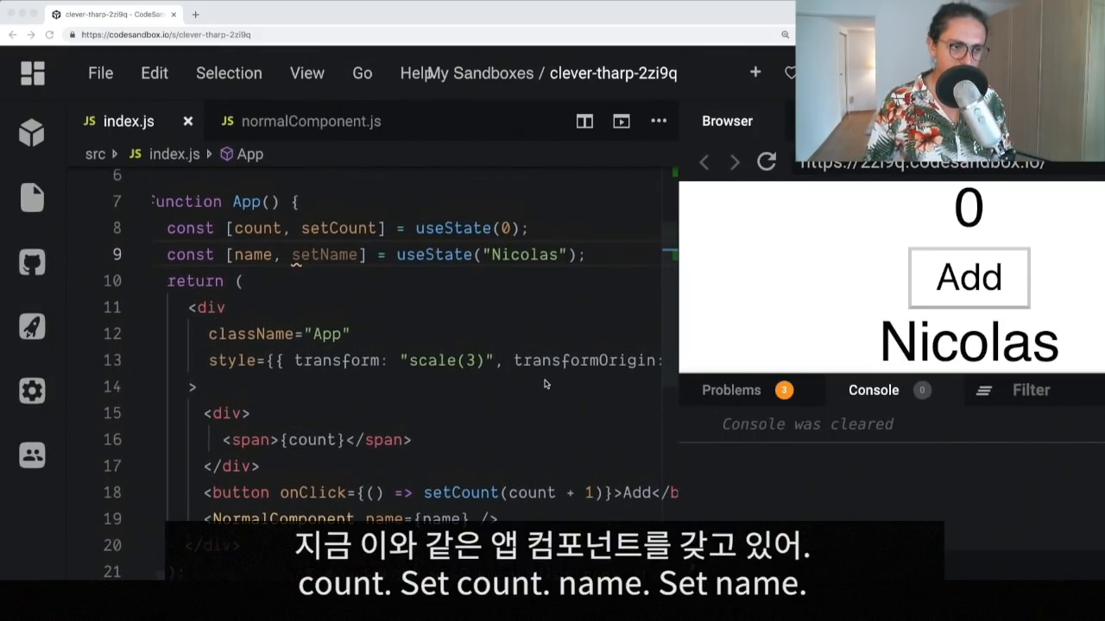
- Highlight the count state and the setName setter in index.js
{"action": "double_click", "coordinate": [262, 228]}
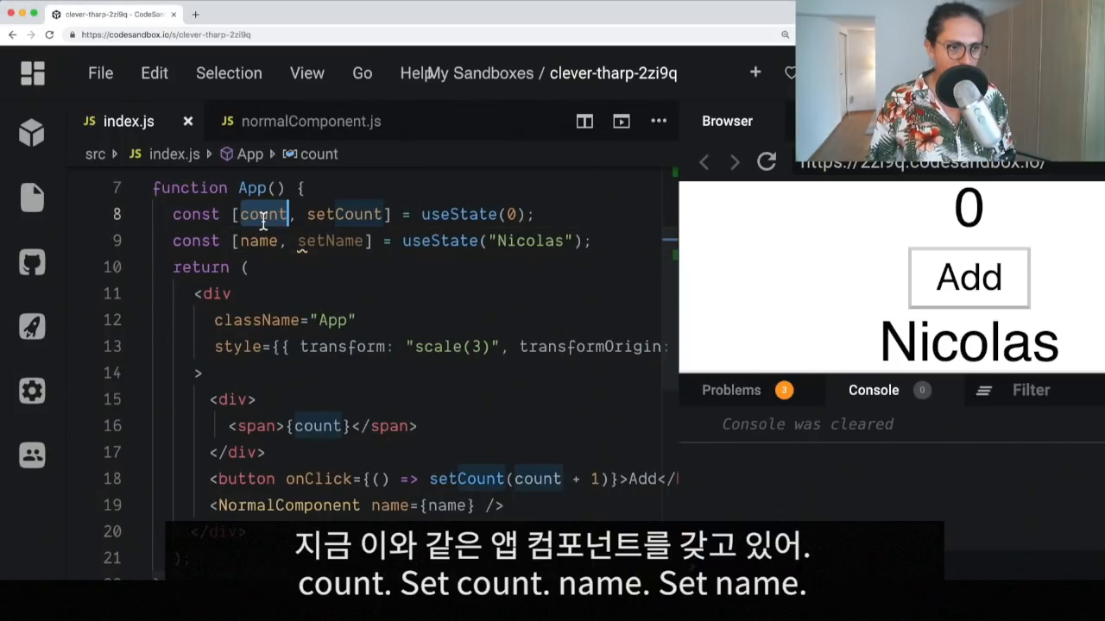
{"action": "left_click", "coordinate": [316, 240]}
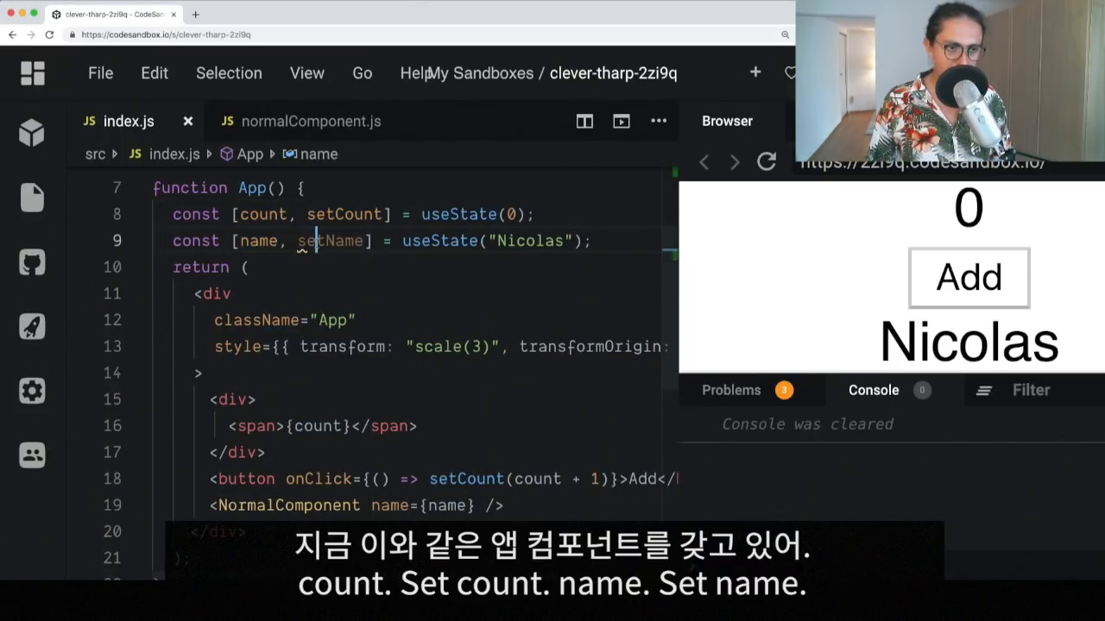
{"action": "double_click", "coordinate": [330, 241]}
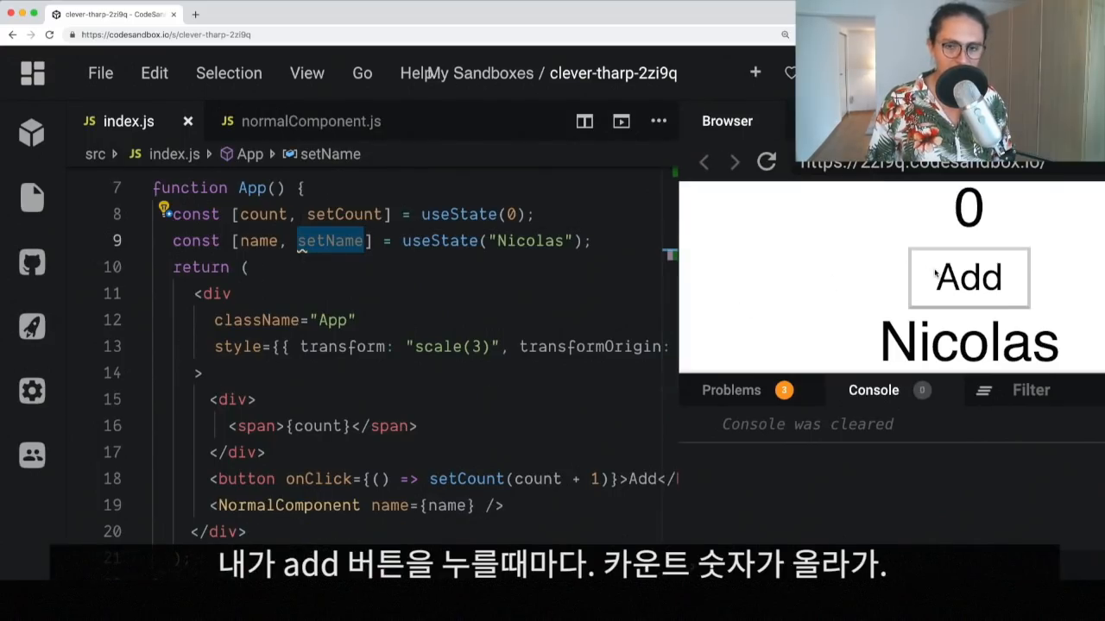
- Raise the preview counter to 18 and highlight the name prop passed to NormalComponent
{"action": "left_click", "coordinate": [969, 278]}
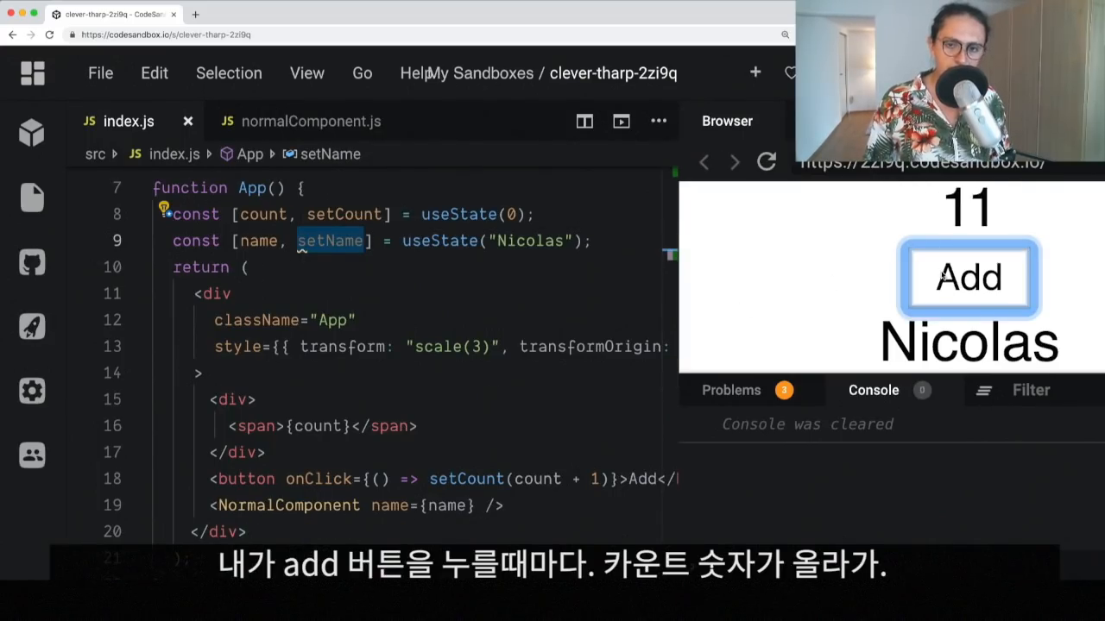
{"action": "left_click", "coordinate": [968, 278]}
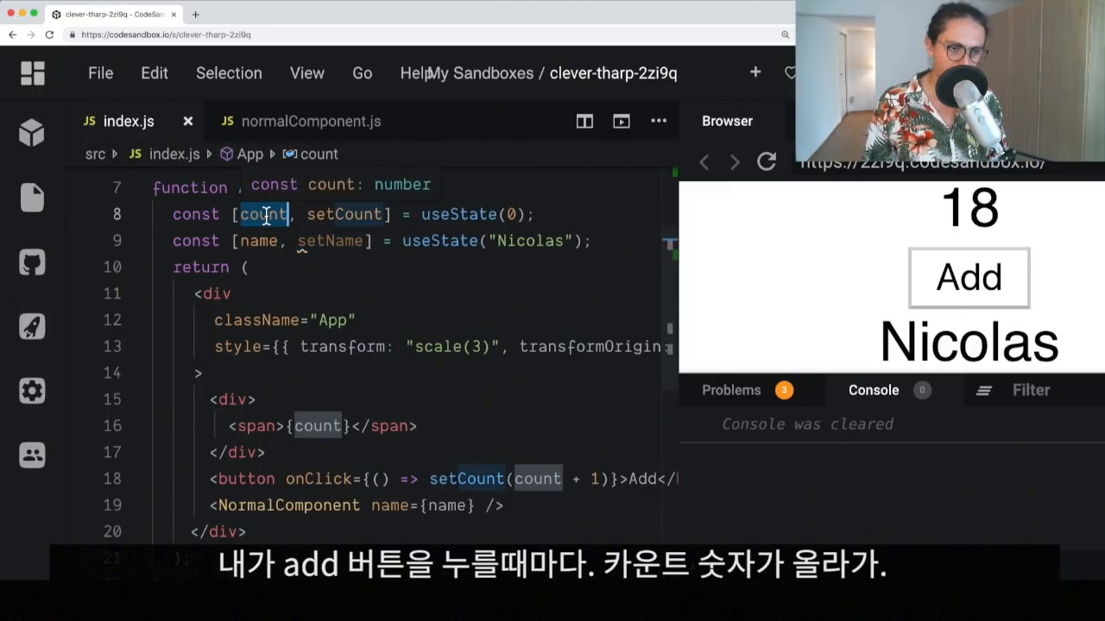
{"action": "mouse_move", "coordinate": [194, 313]}
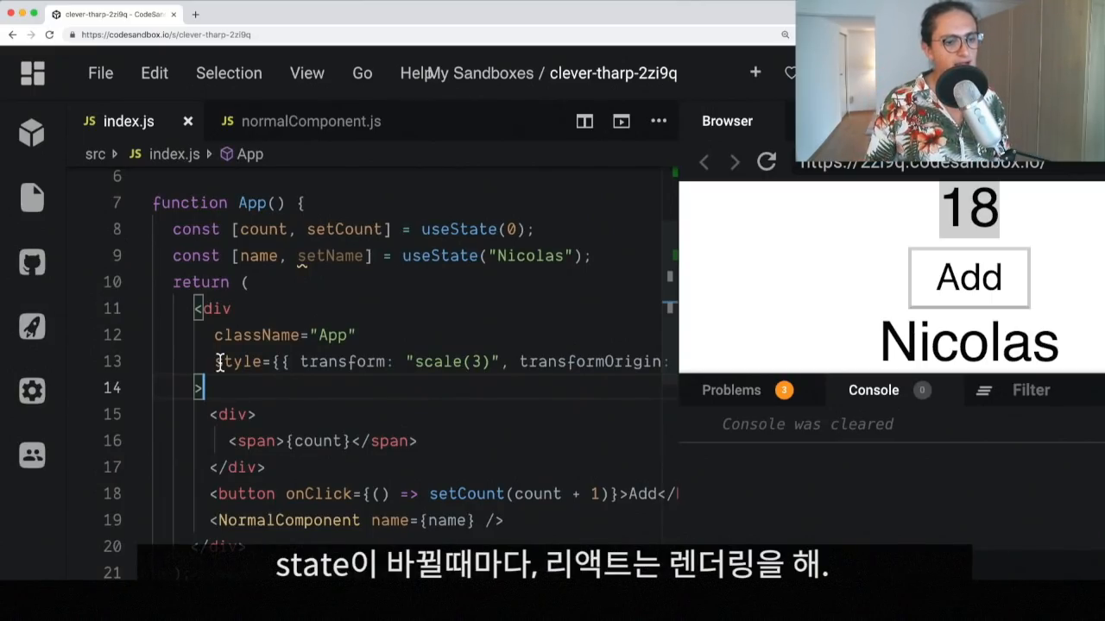
{"action": "double_click", "coordinate": [264, 230]}
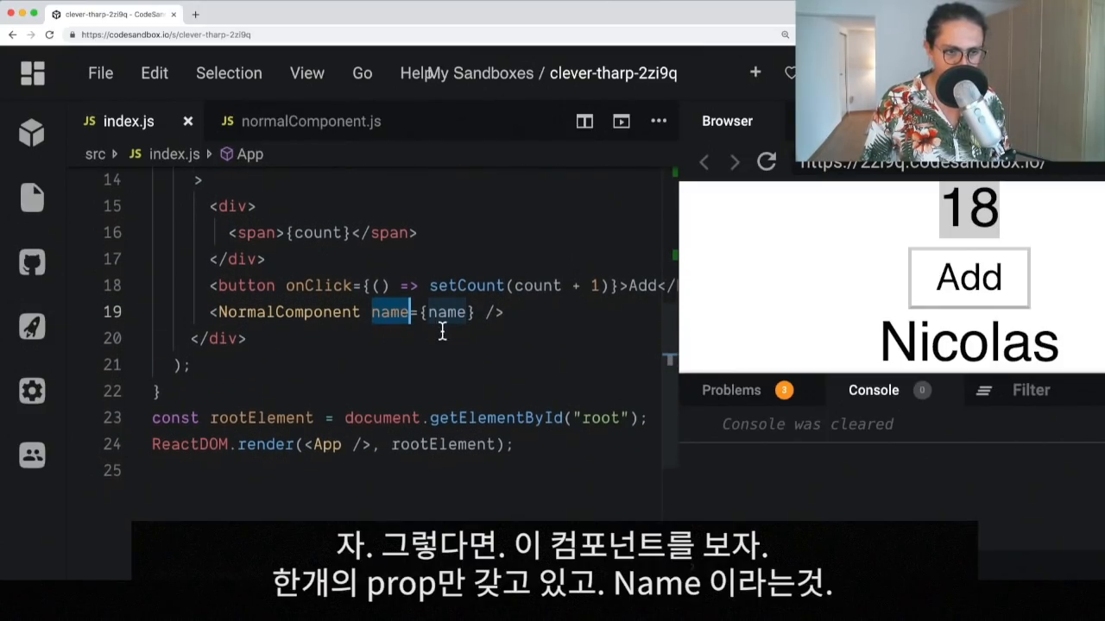
{"action": "left_click", "coordinate": [309, 121]}
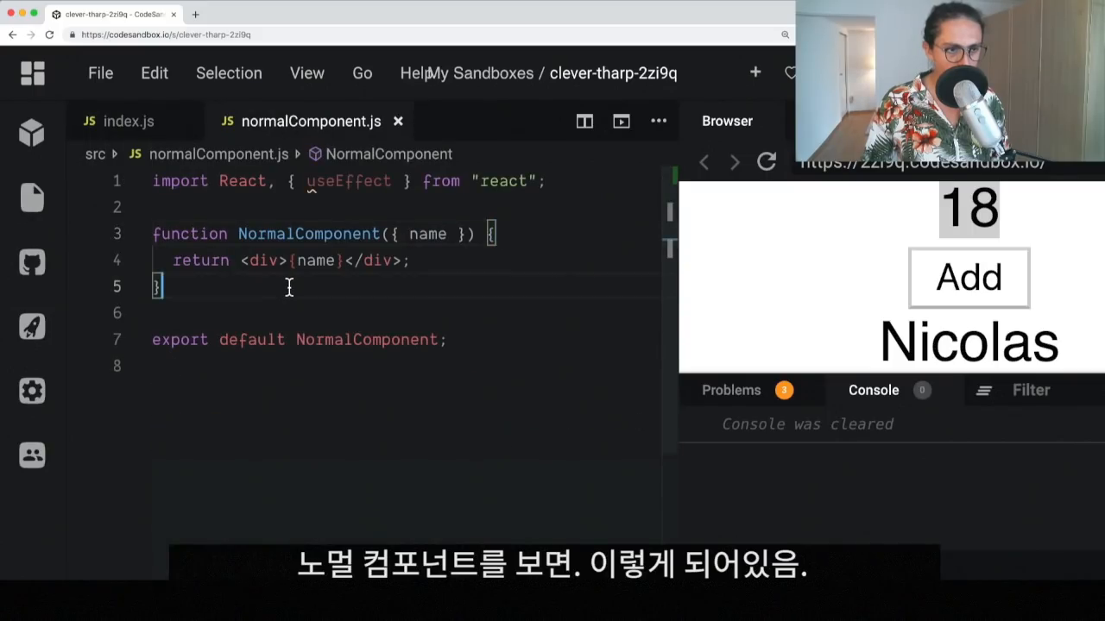
{"action": "key", "text": "cmd+a"}
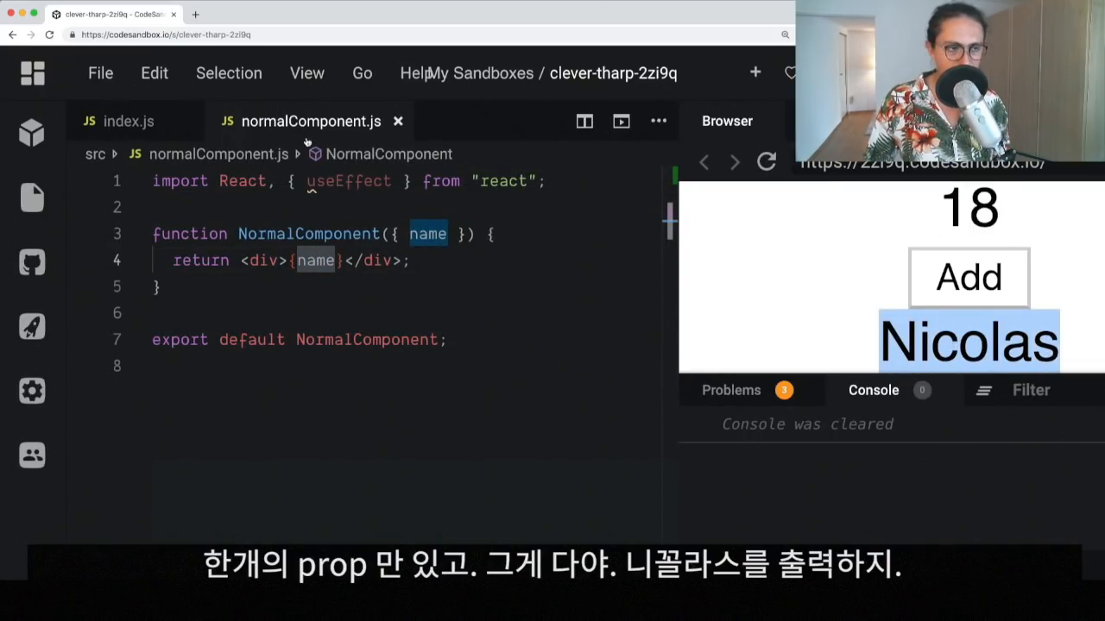
{"action": "left_click", "coordinate": [129, 121]}
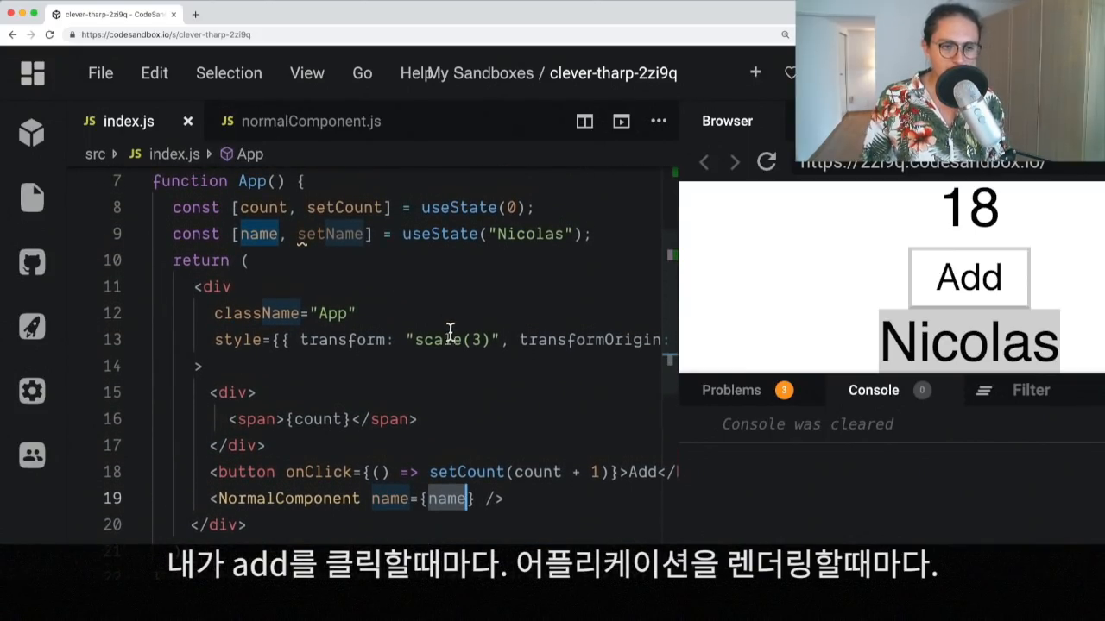
- Raise the restarted preview counter to 11 and bring up normalComponent.js
{"action": "left_click", "coordinate": [765, 162]}
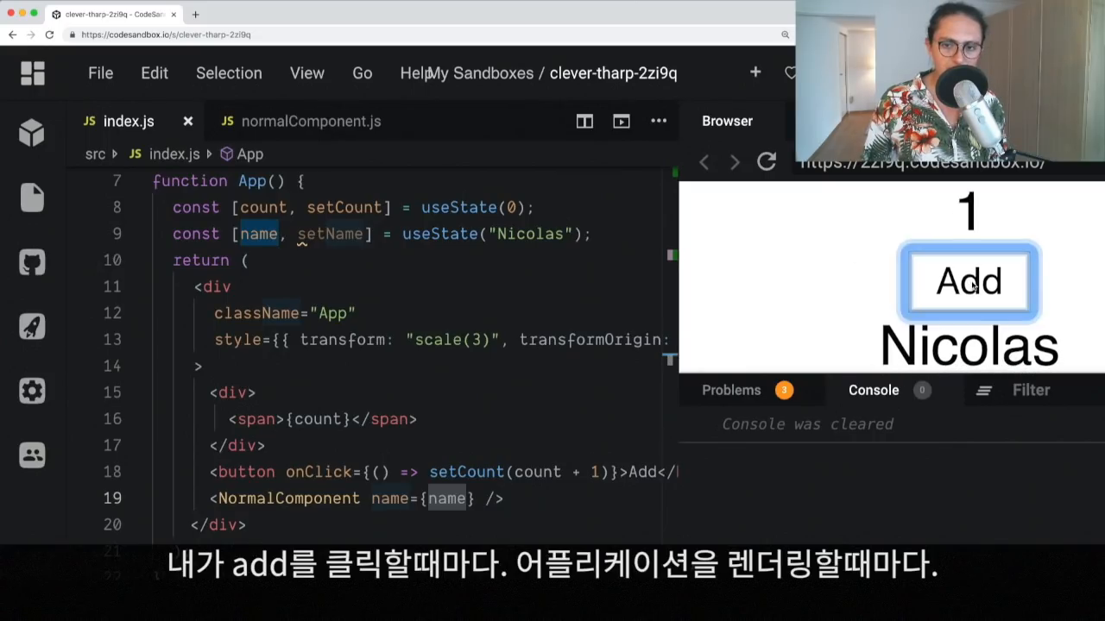
{"action": "left_click", "coordinate": [968, 280]}
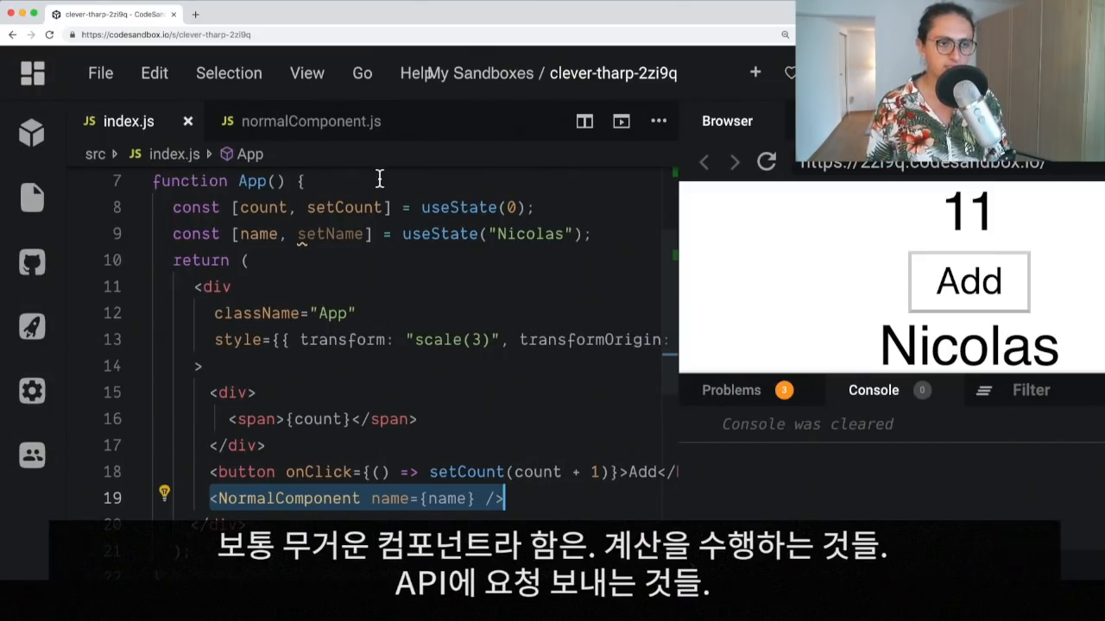
{"action": "left_click", "coordinate": [311, 120]}
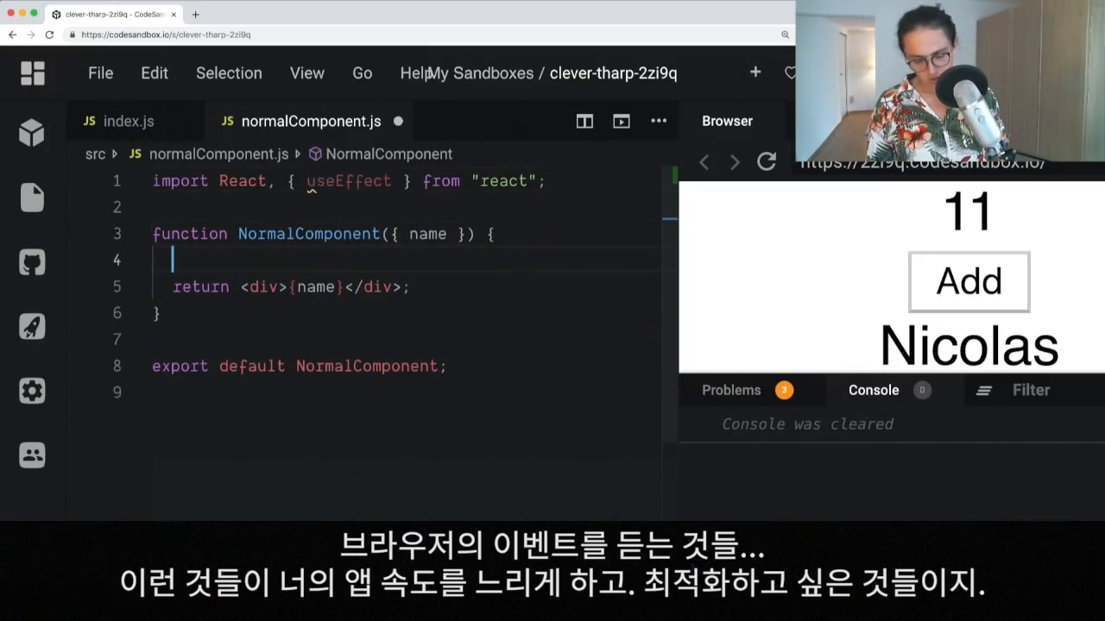
- Add useEffect(() => { console.log("I rendered") }) above NormalComponent's return
{"action": "type", "text": "useEffect()"}
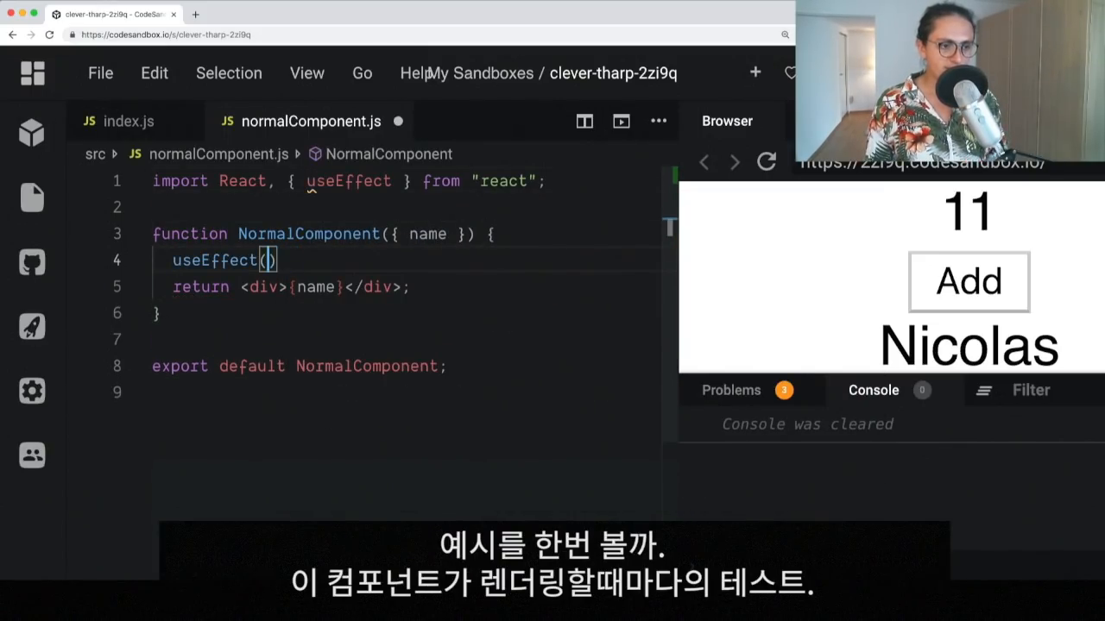
{"action": "type", "text": "() => {})"}
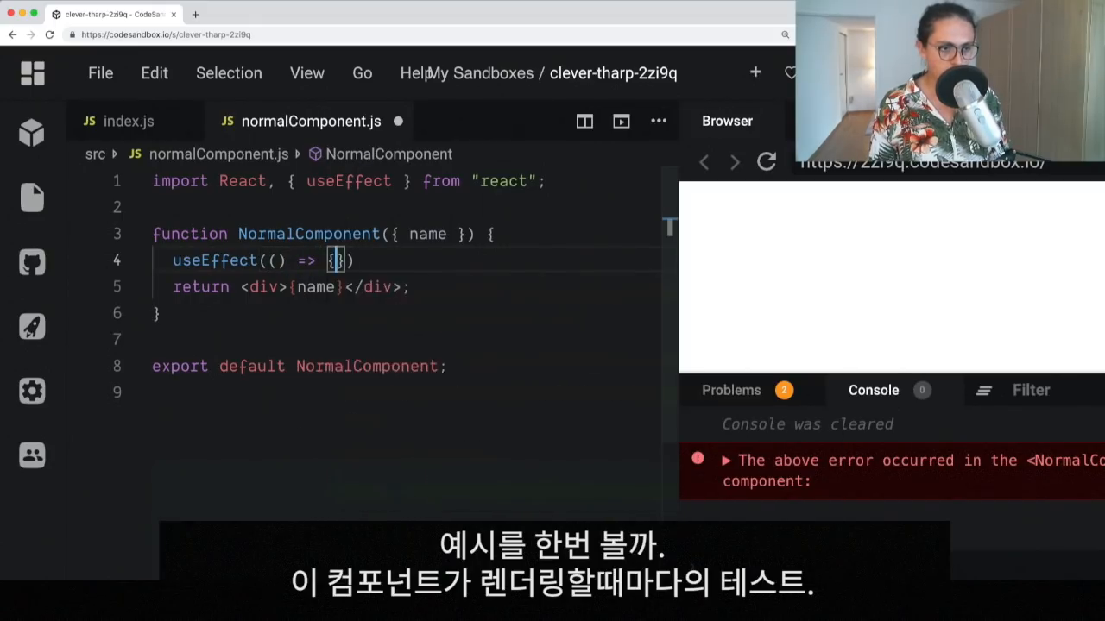
{"action": "type", "text": "console.log("}
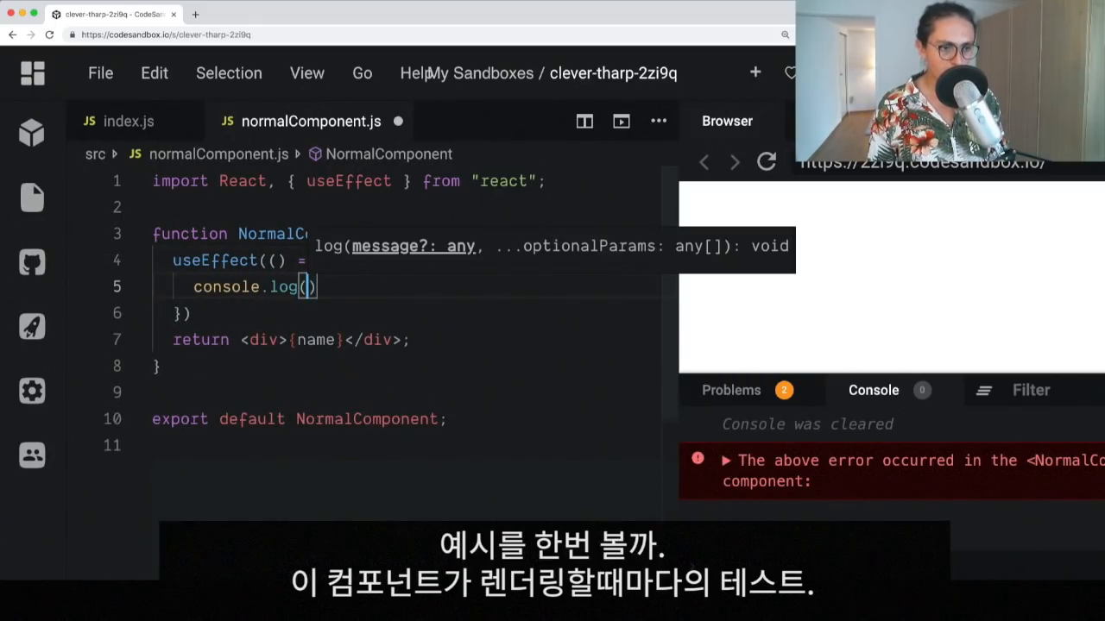
{"action": "type", "text": "\"I render\""}
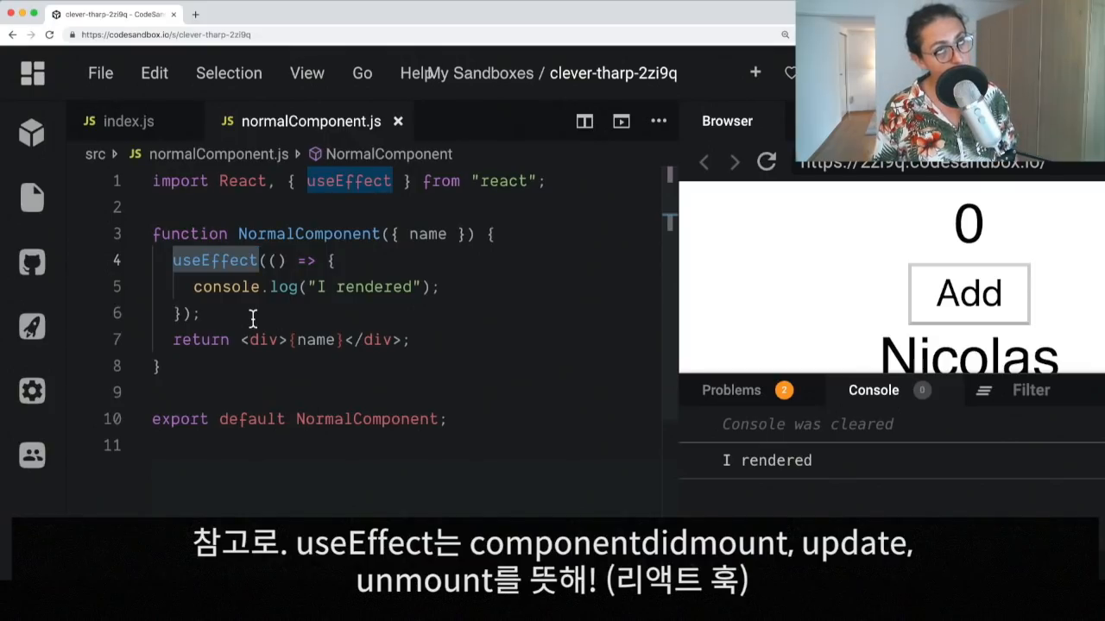
{"action": "mouse_move", "coordinate": [316, 339]}
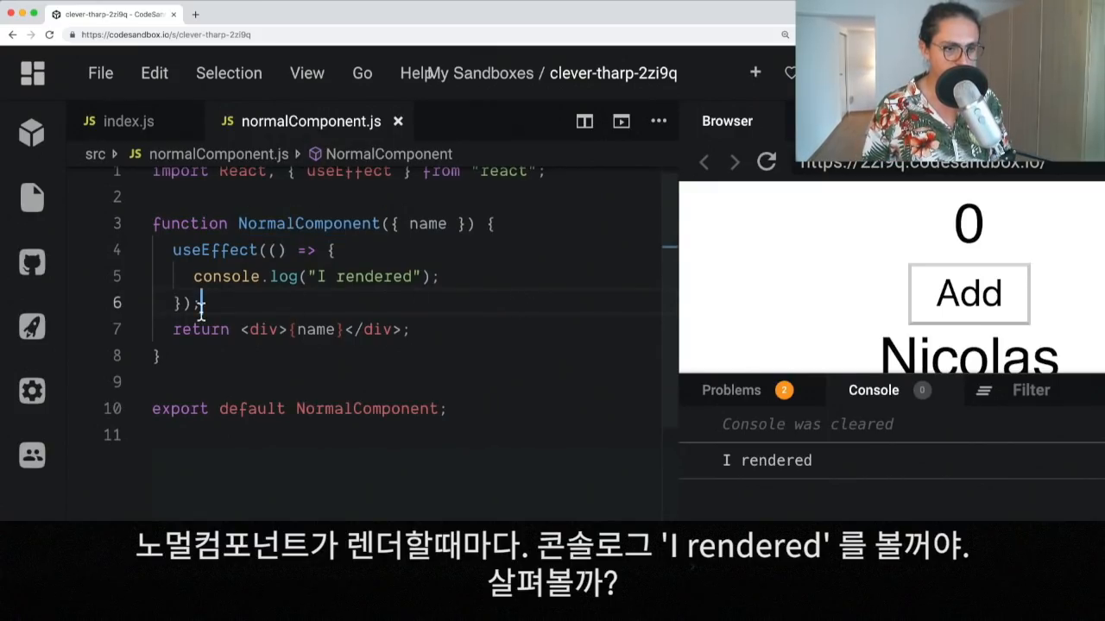
- Raise the preview counter to 56, logging "I rendered" on every re-render
{"action": "left_click", "coordinate": [969, 294]}
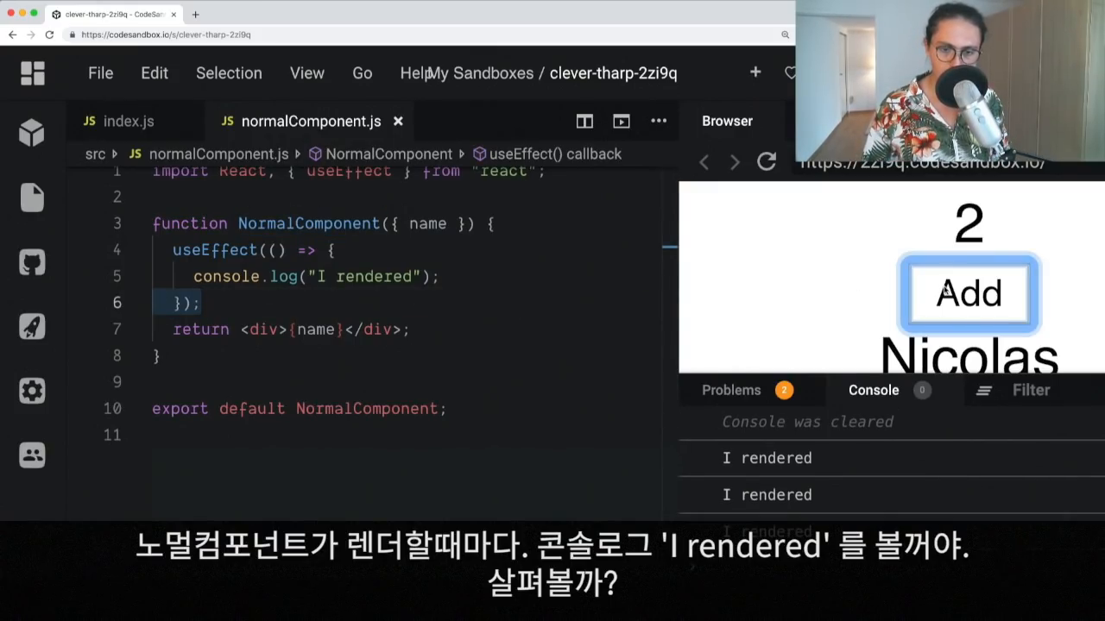
{"action": "left_click", "coordinate": [967, 294]}
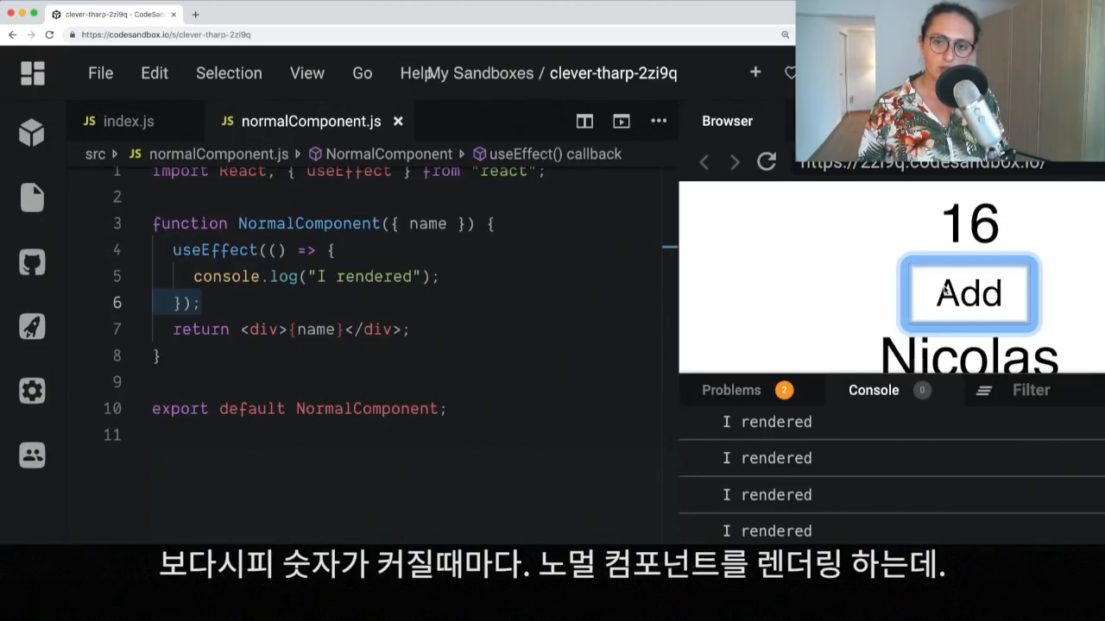
{"action": "left_click", "coordinate": [968, 294]}
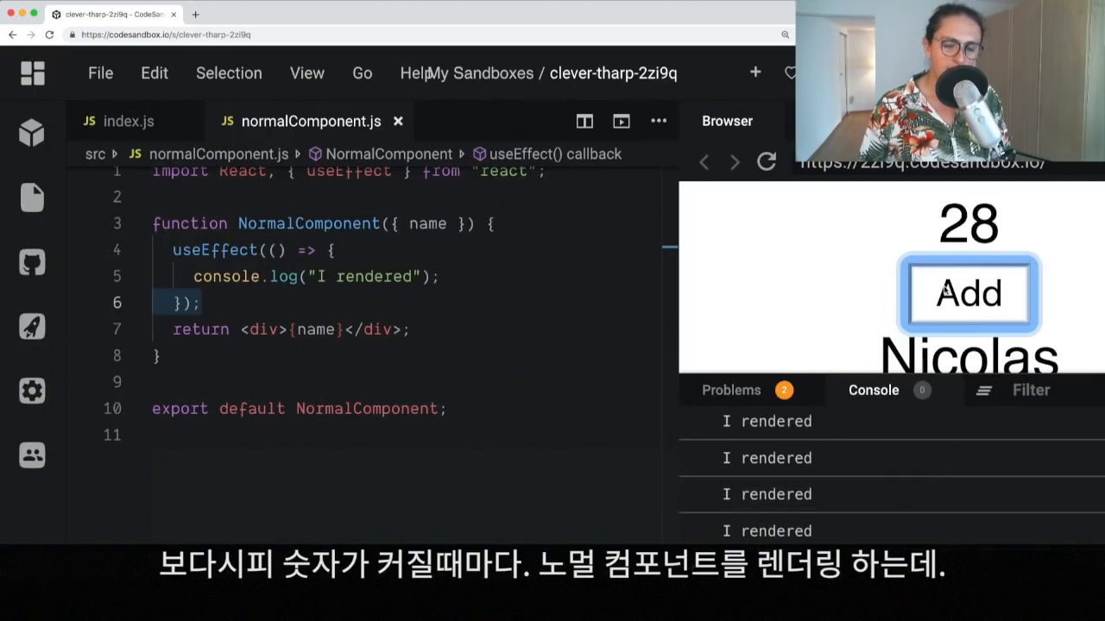
{"action": "left_click", "coordinate": [969, 294]}
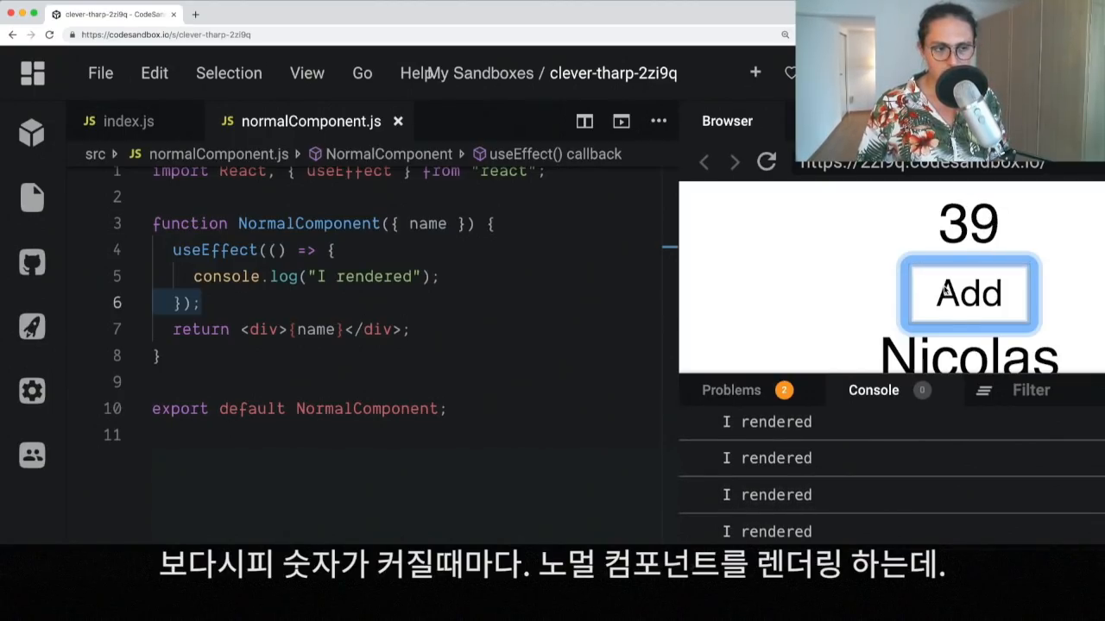
{"action": "left_click", "coordinate": [968, 293]}
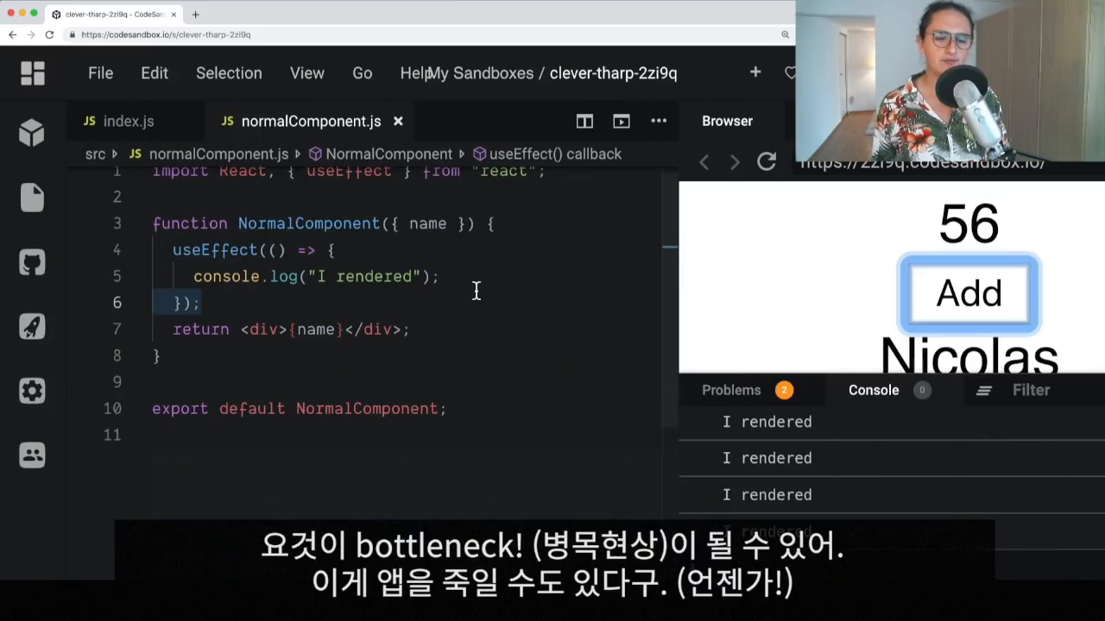
{"action": "mouse_move", "coordinate": [228, 317]}
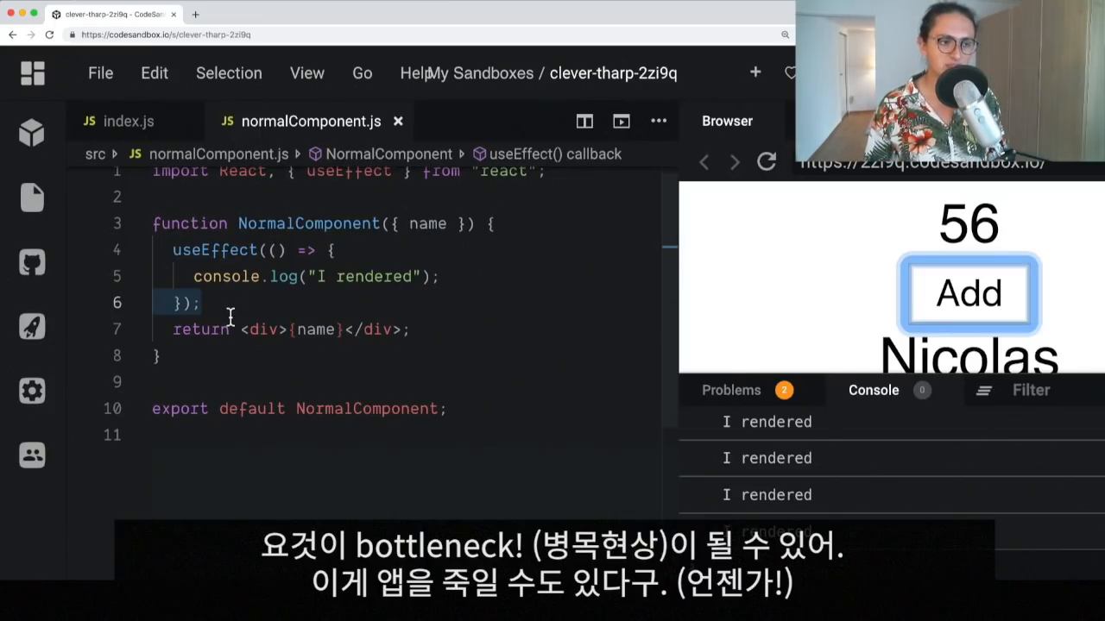
- Glance over index.js, then return to normalComponent.js
{"action": "left_click", "coordinate": [129, 121]}
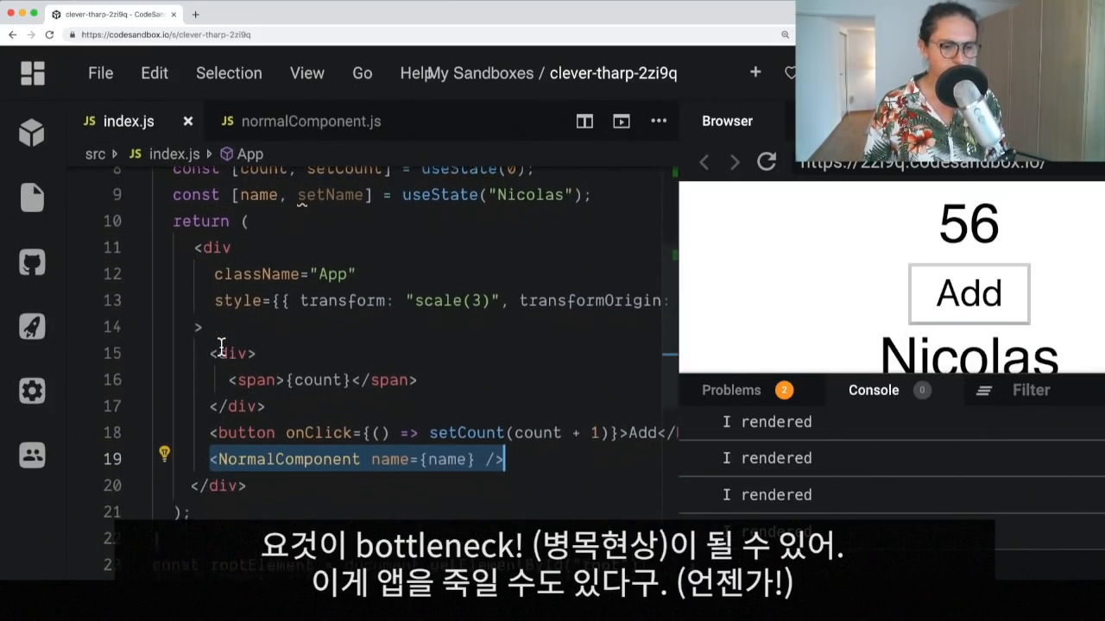
{"action": "scroll", "scroll_direction": "up", "scroll_amount": 3}
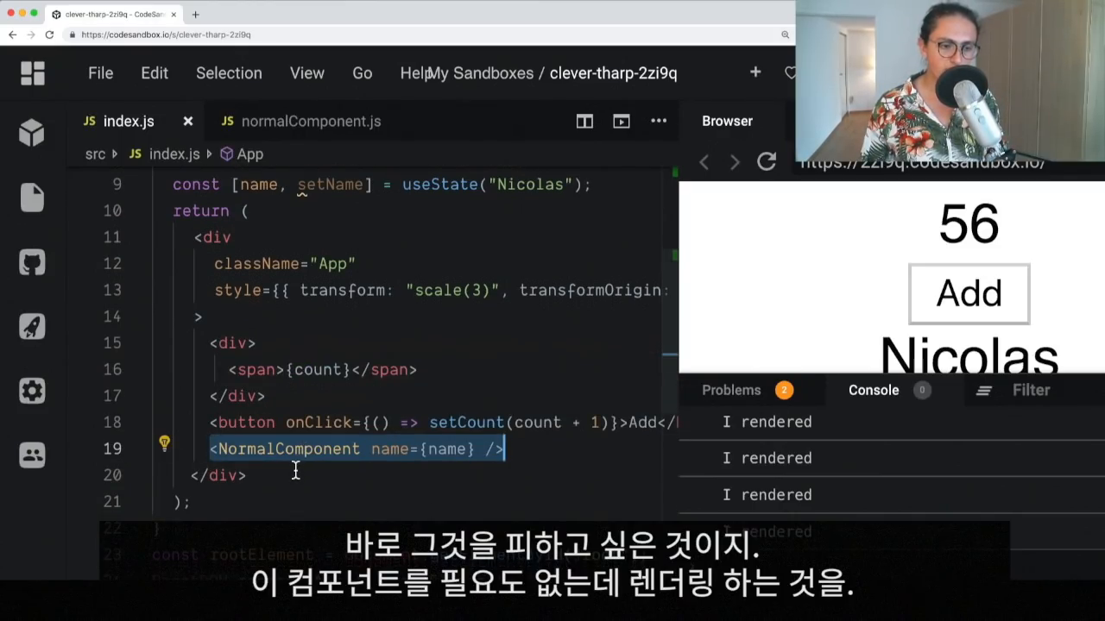
{"action": "scroll", "scroll_direction": "down", "scroll_amount": 3}
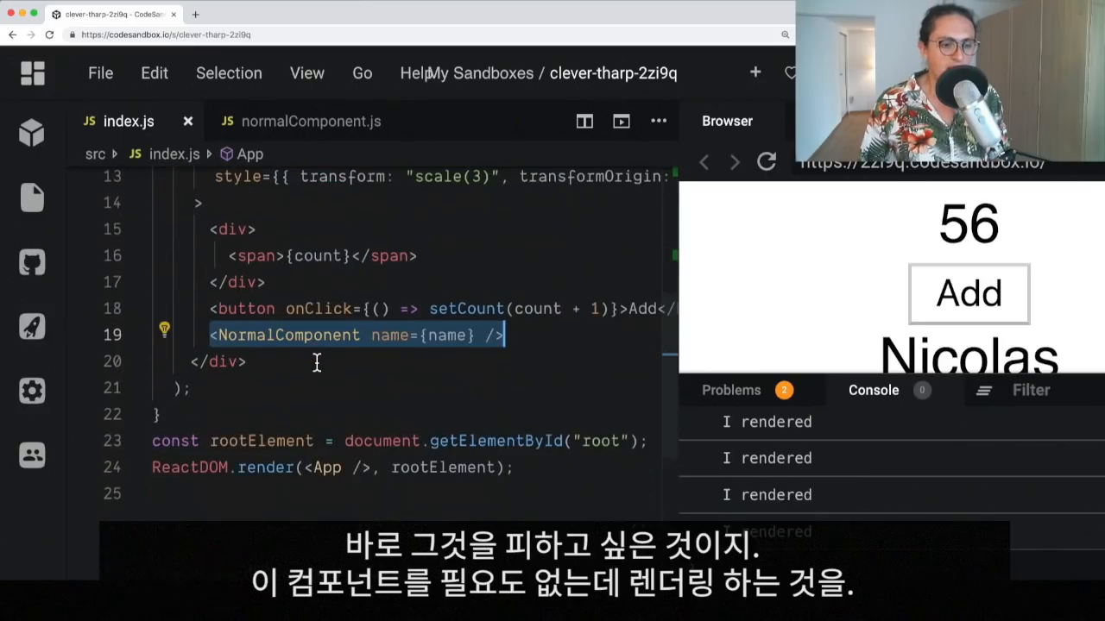
{"action": "left_click", "coordinate": [311, 121]}
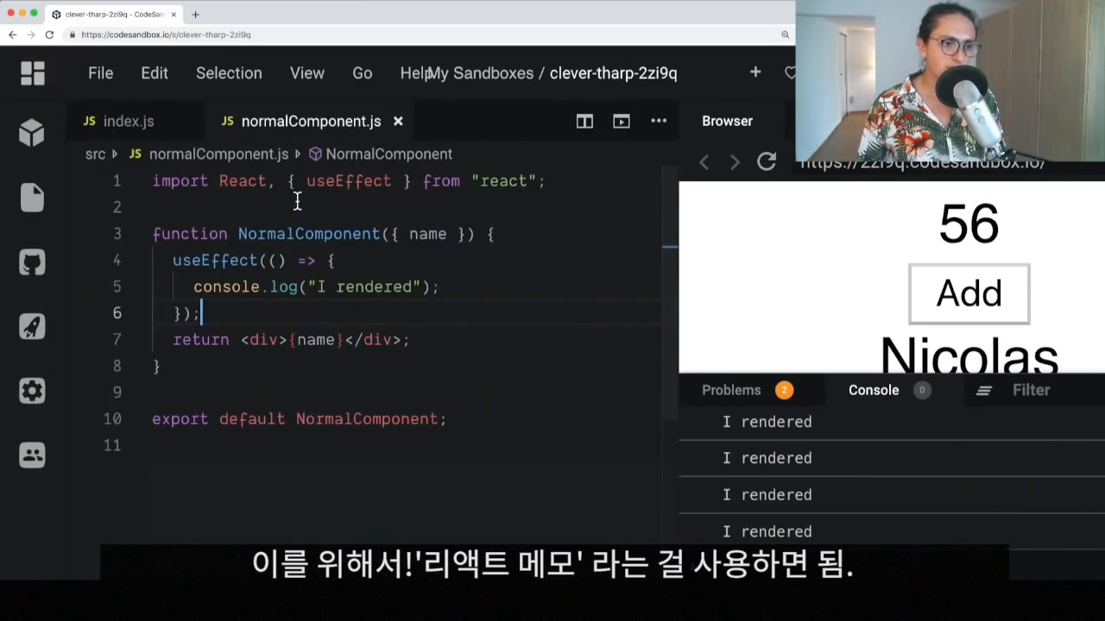
- Import memo from react, export memo(NormalComponent), and save the file
{"action": "type", "text": "memo,"}
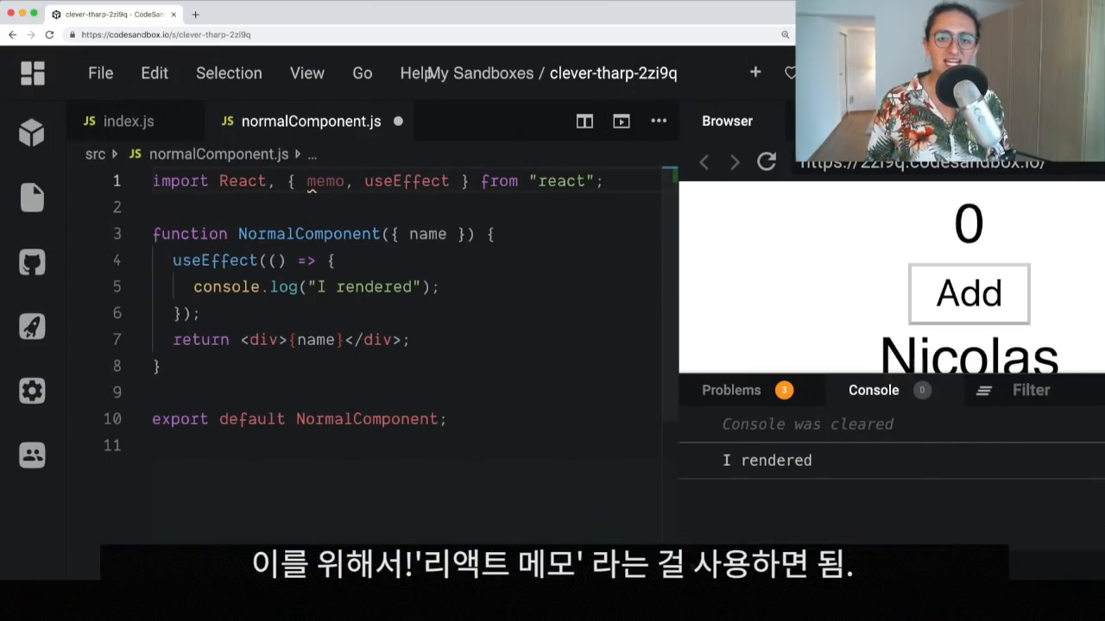
{"action": "double_click", "coordinate": [366, 419]}
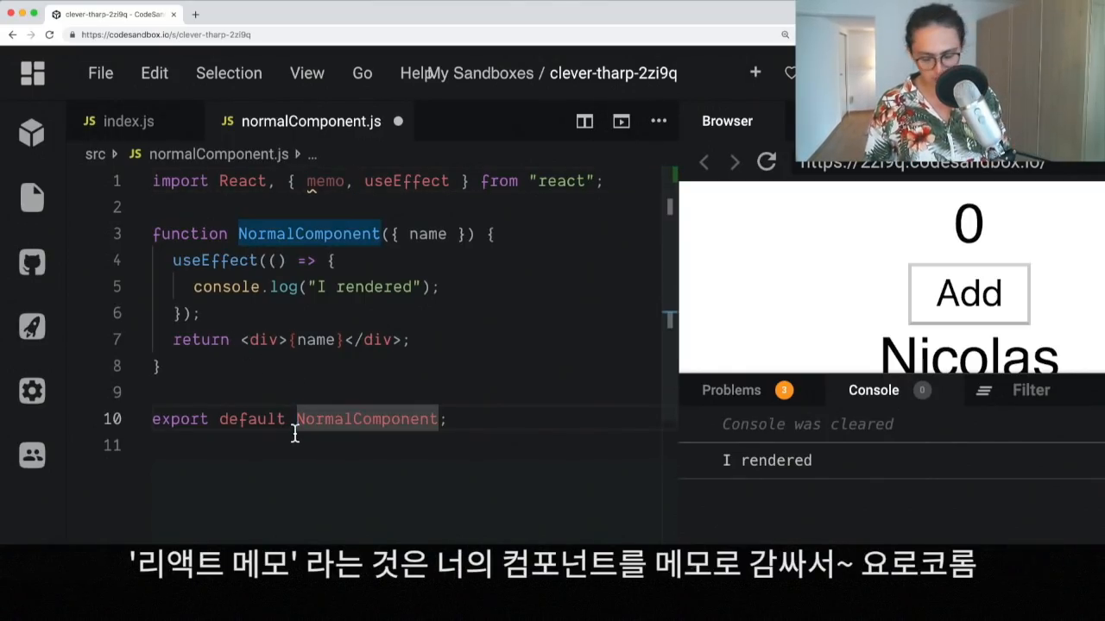
{"action": "type", "text": "memo("}
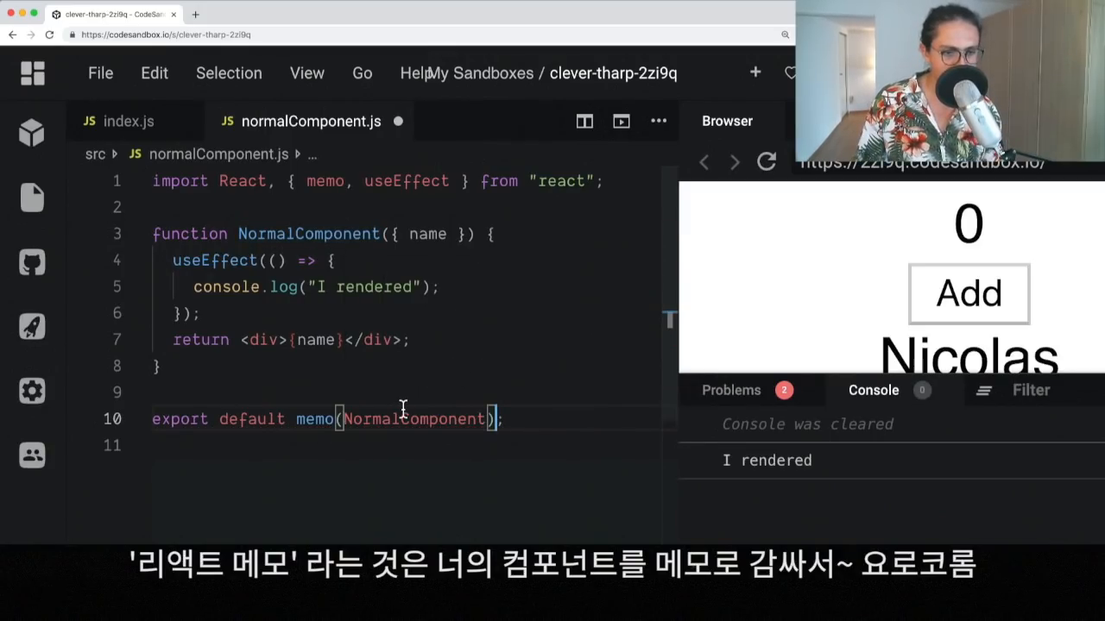
{"action": "double_click", "coordinate": [316, 419]}
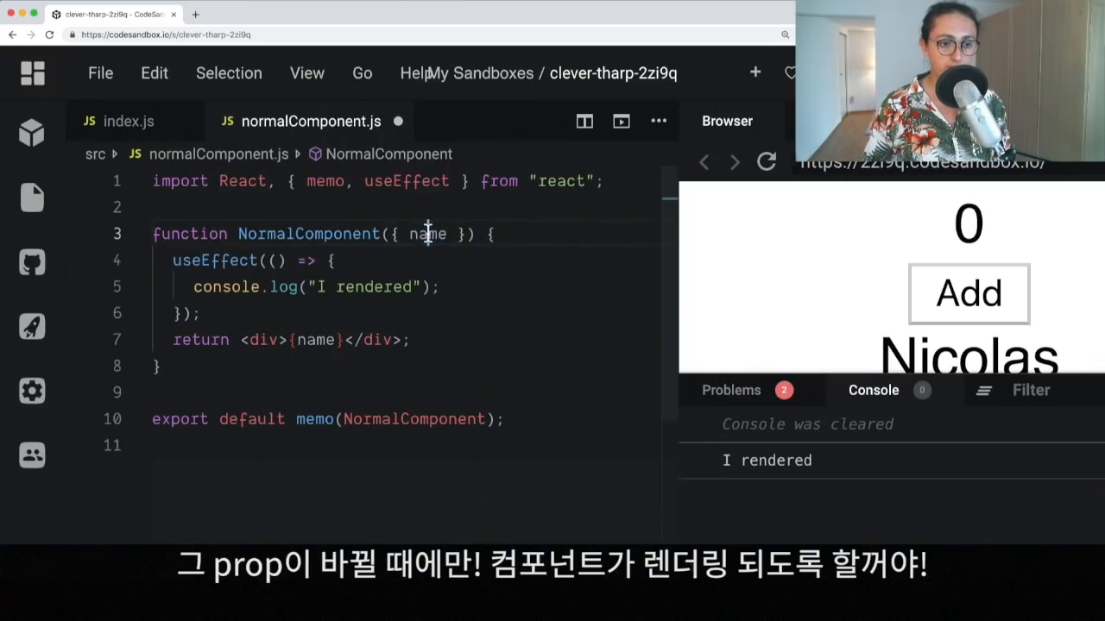
{"action": "double_click", "coordinate": [428, 234]}
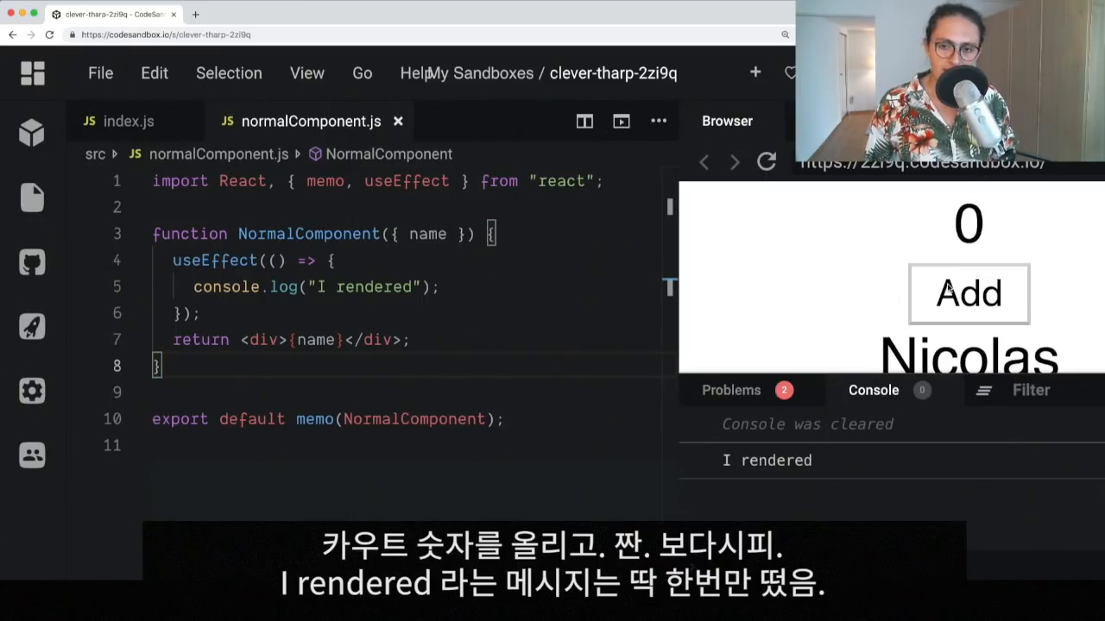
- Raise the counter to 46 with only one "I rendered" logged, then reopen index.js
{"action": "left_click", "coordinate": [968, 294]}
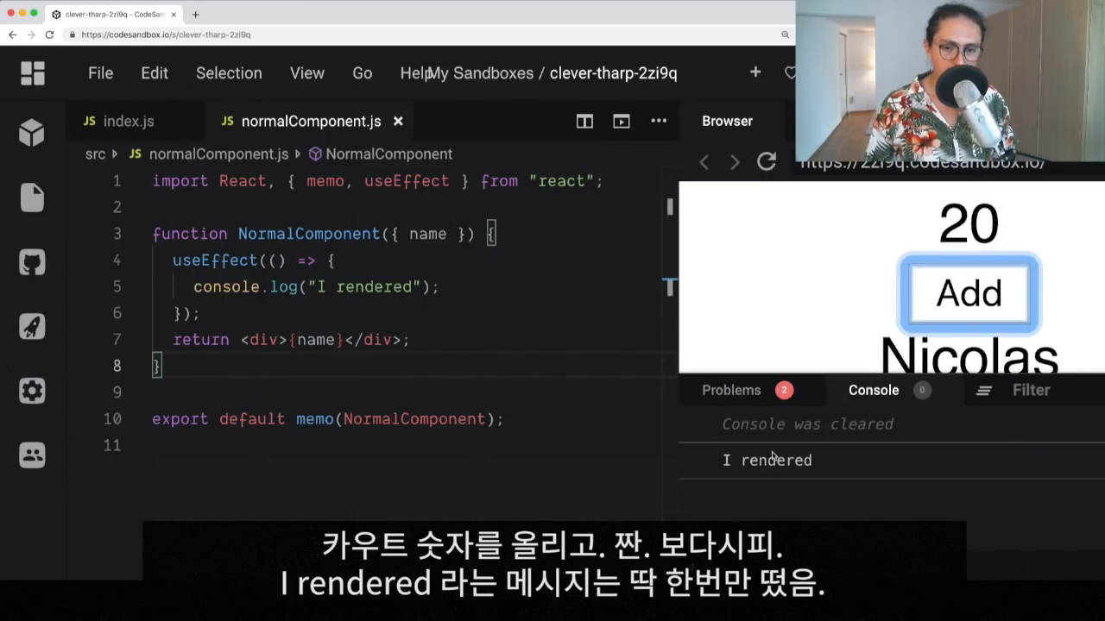
{"action": "left_click", "coordinate": [968, 293]}
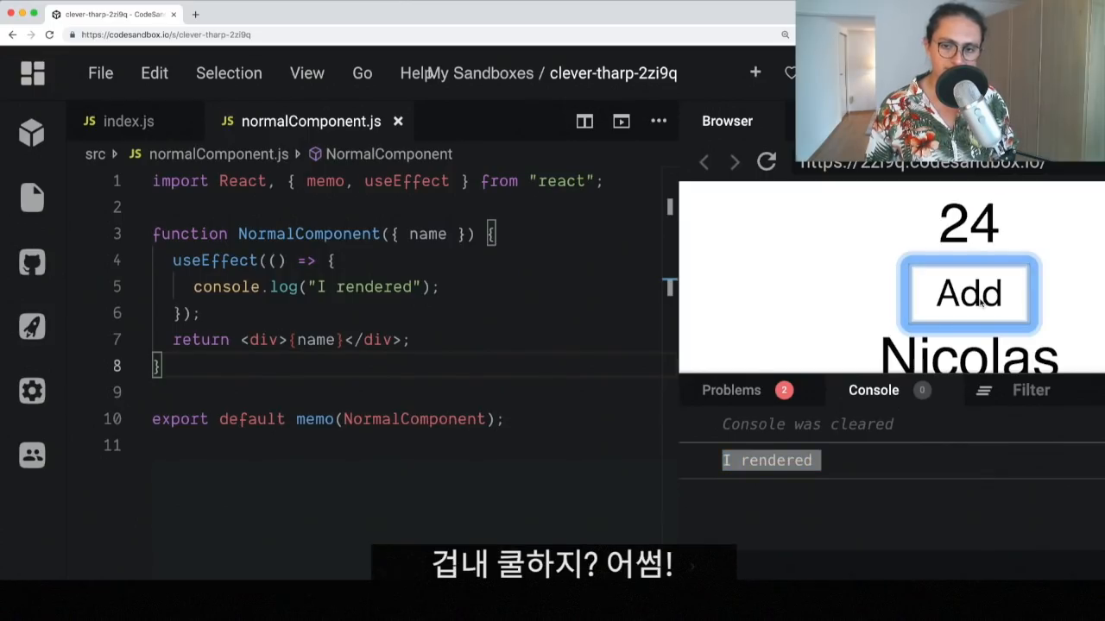
{"action": "left_click", "coordinate": [968, 293]}
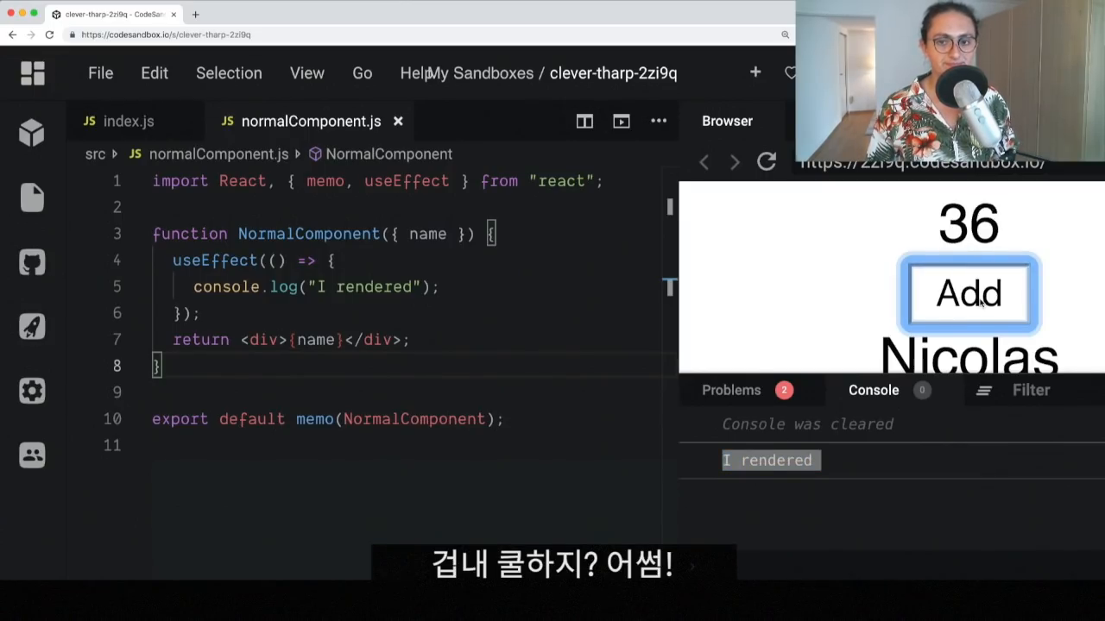
{"action": "left_click", "coordinate": [969, 294]}
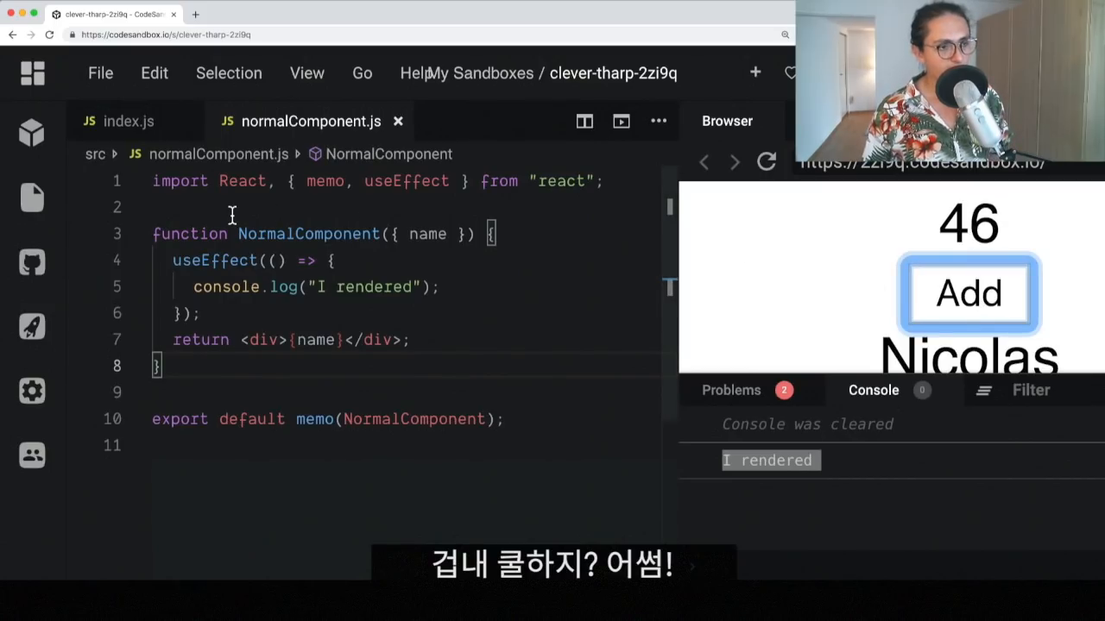
{"action": "left_click", "coordinate": [129, 120]}
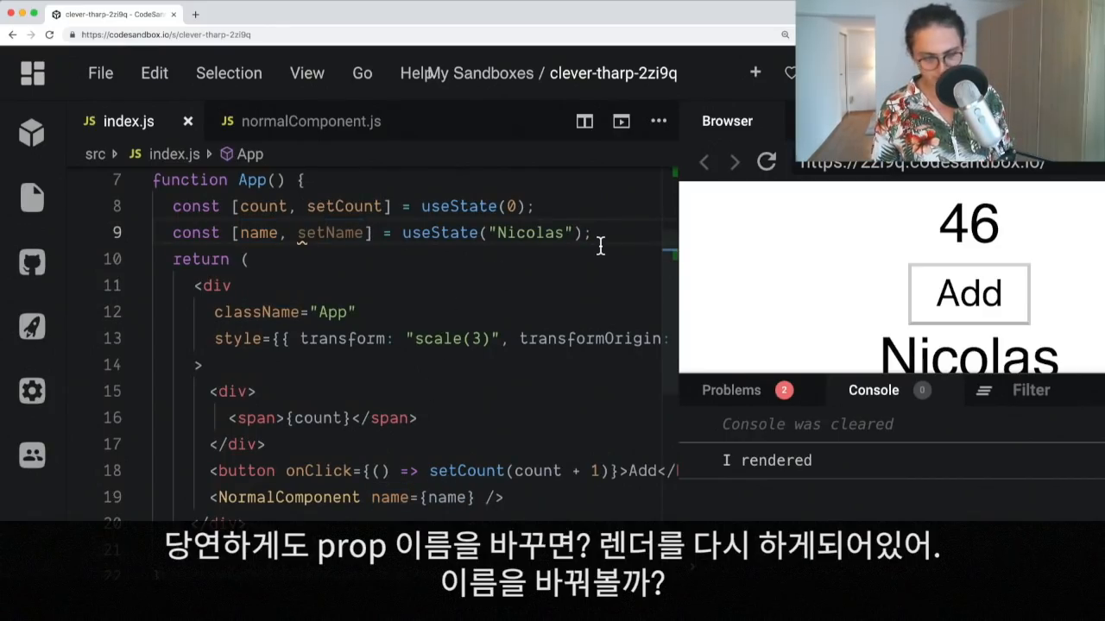
- Add useEffect(() => { setTimeout(setName, 5000, "Dal") }) to App
{"action": "type", "text": "useEffect()"}
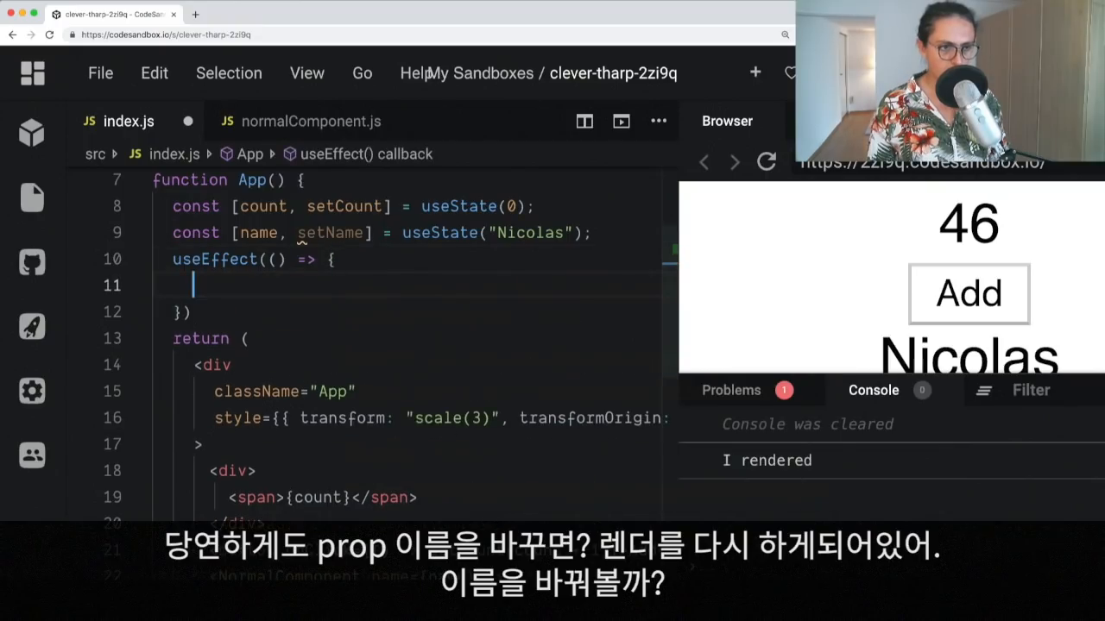
{"action": "type", "text": "setTimeout"}
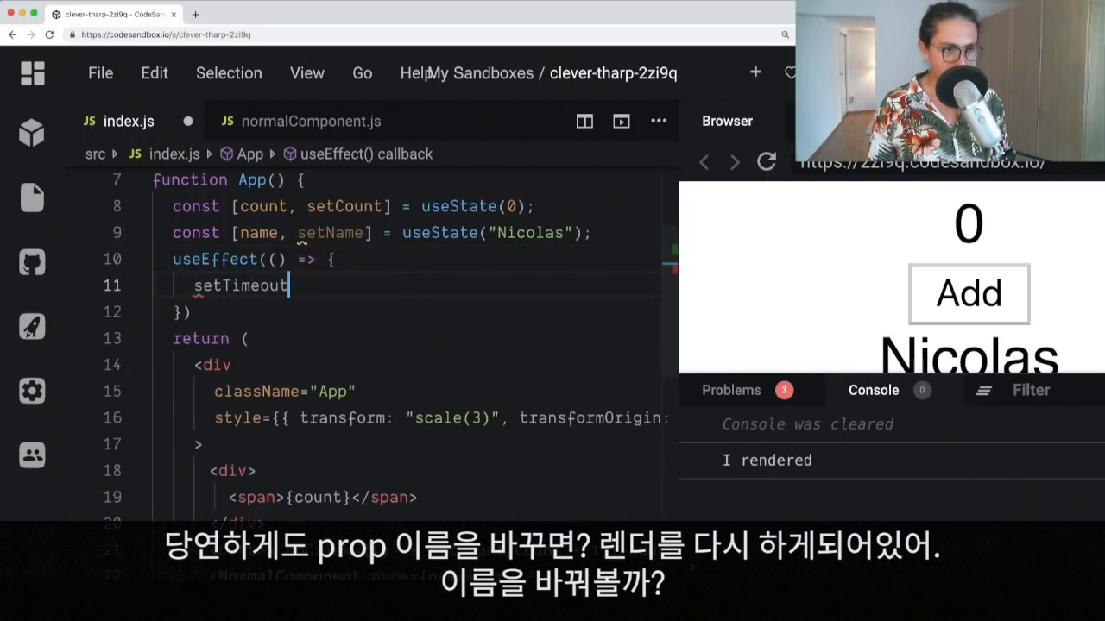
{"action": "type", "text": "(s"}
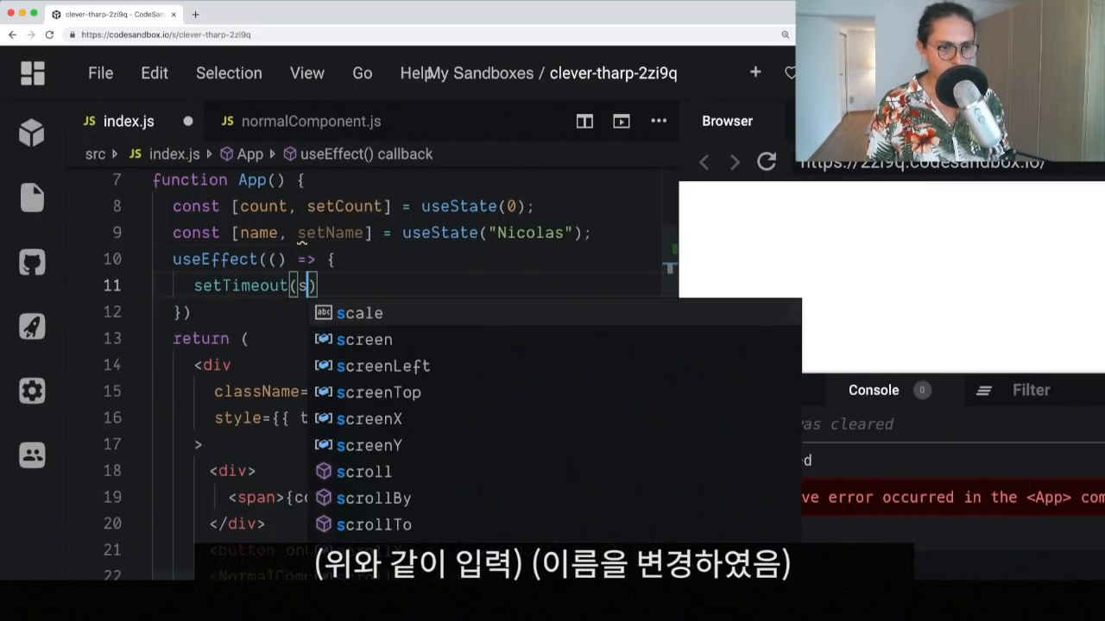
{"action": "type", "text": "etName,"}
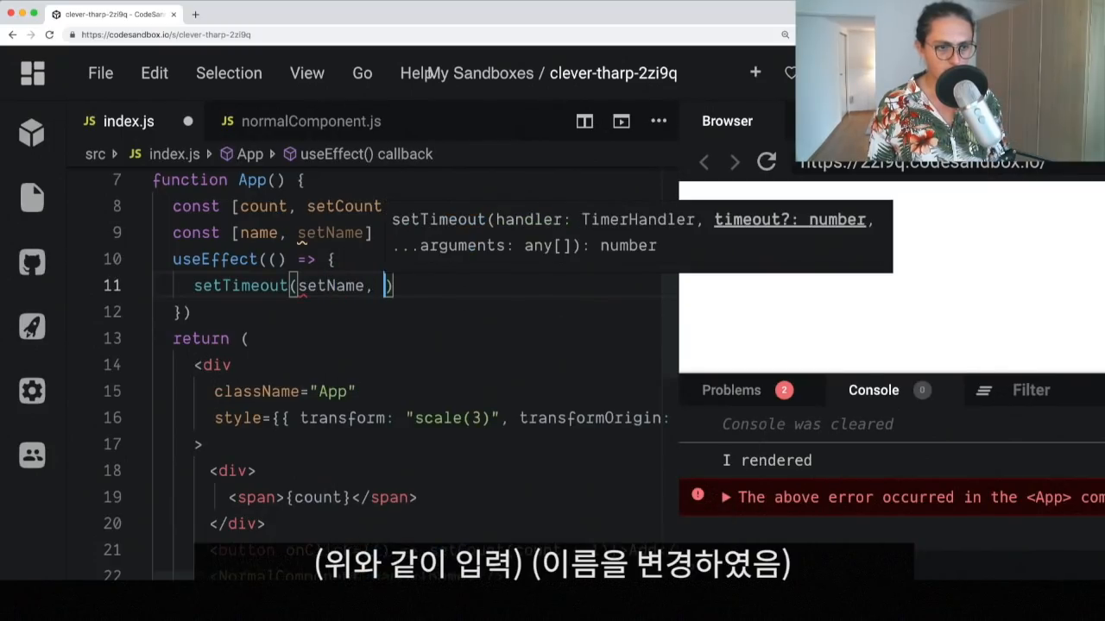
{"action": "type", "text": "5000, \"Dal"}
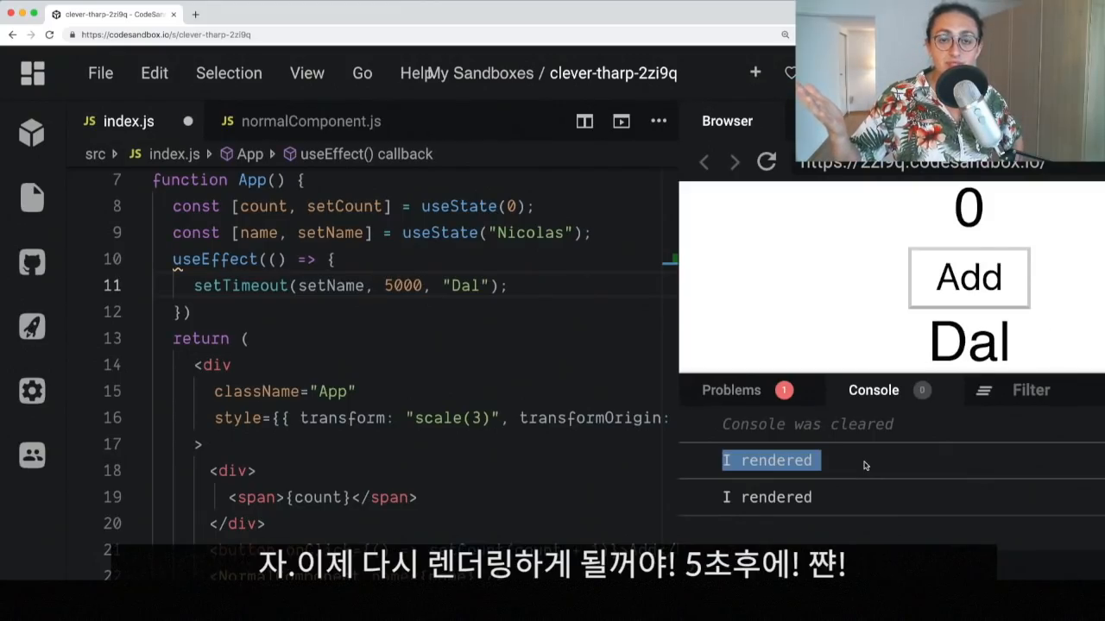
{"action": "scroll", "scroll_direction": "down", "scroll_amount": 3}
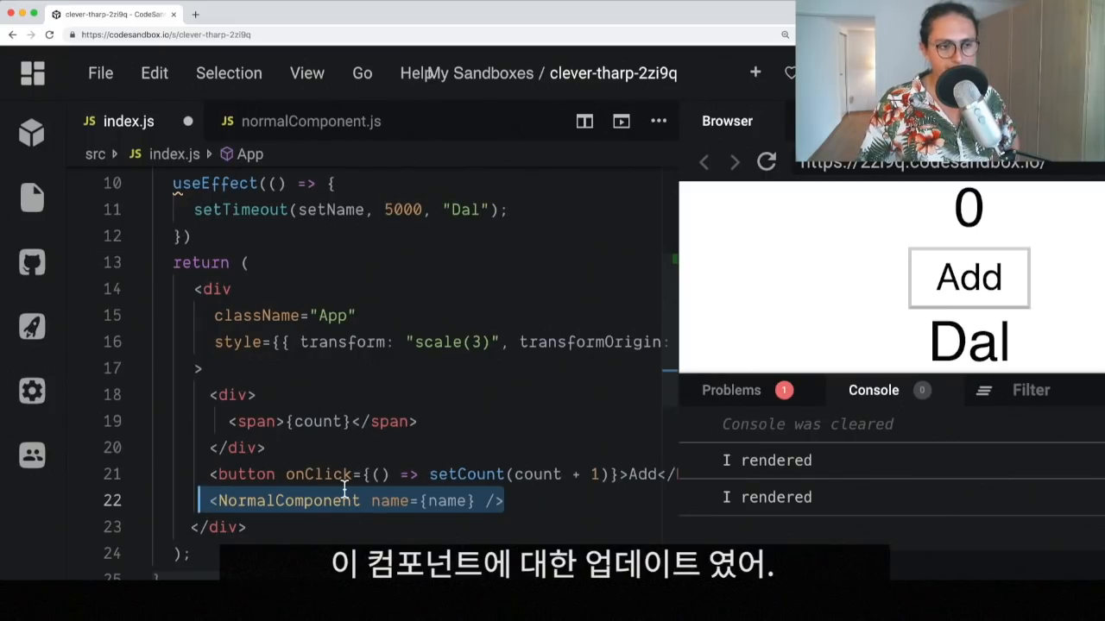
- Inspect the memo(NormalComponent) export again, then close normalComponent.js back to index.js
{"action": "left_click", "coordinate": [311, 120]}
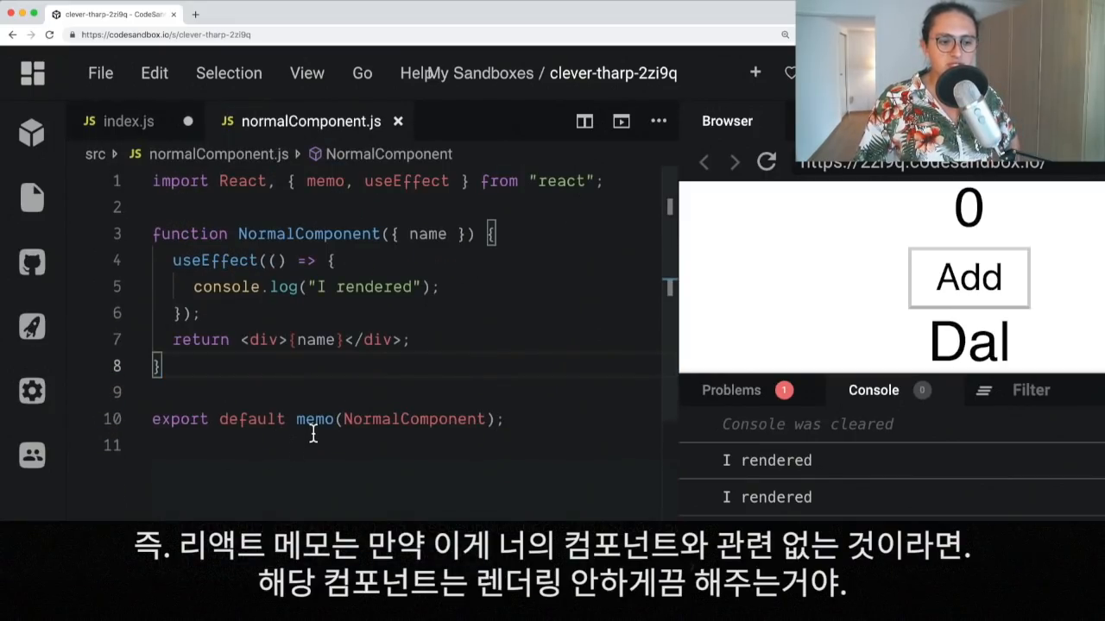
{"action": "double_click", "coordinate": [315, 419]}
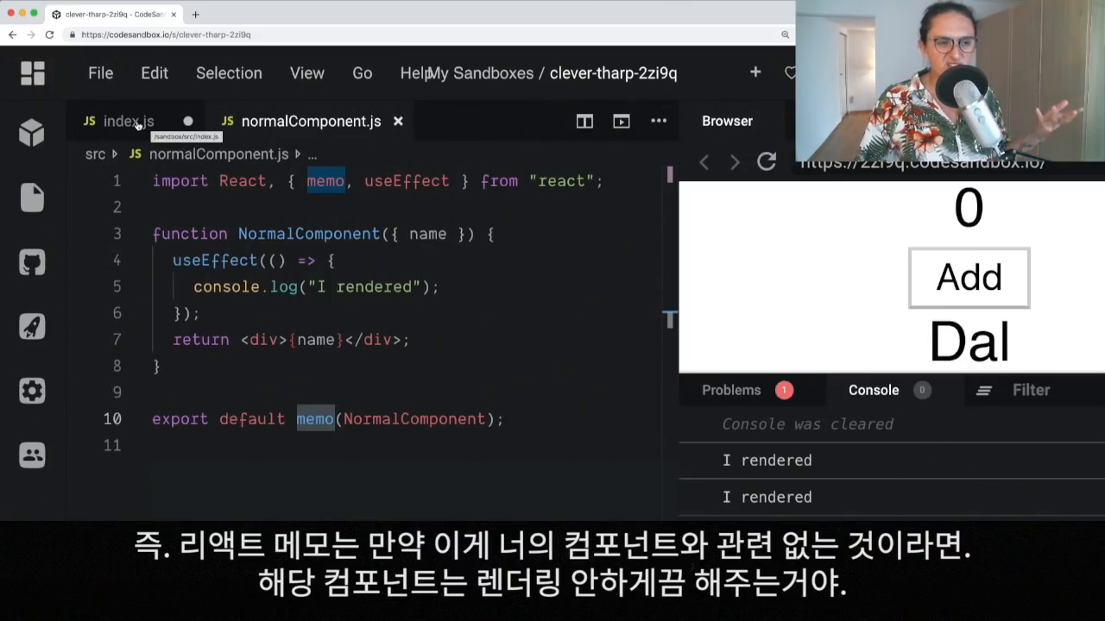
{"action": "left_click", "coordinate": [129, 121]}
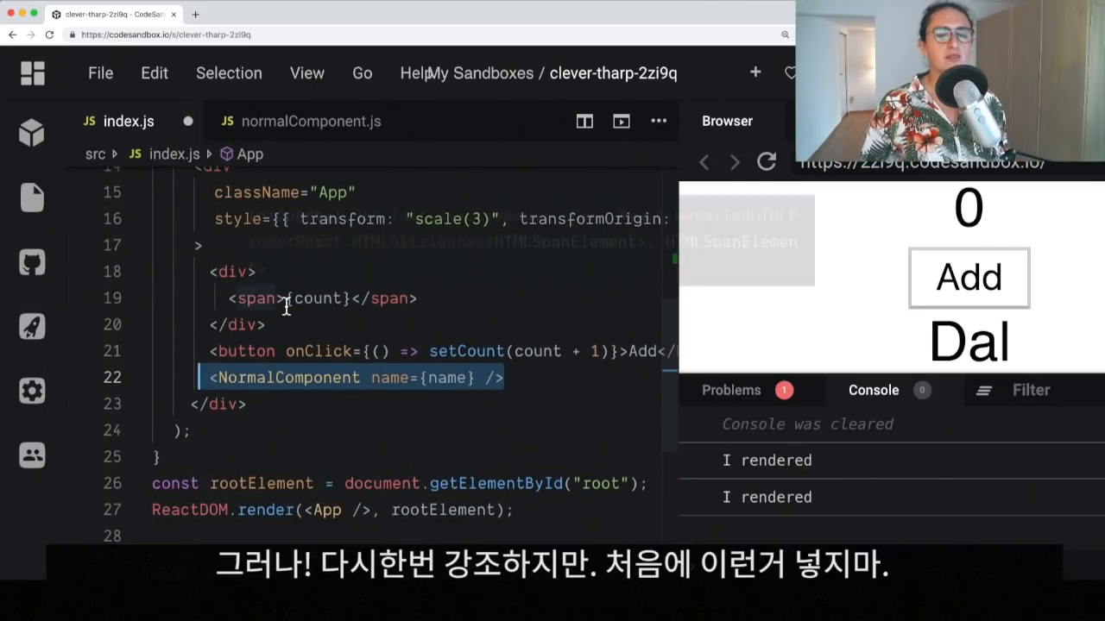
{"action": "left_click", "coordinate": [300, 121]}
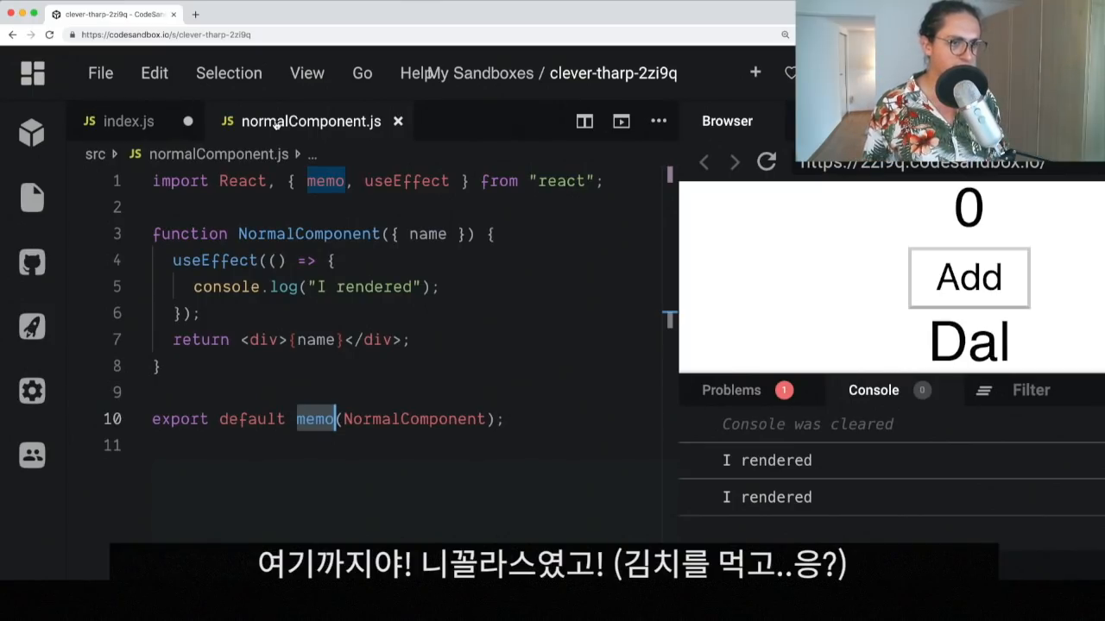
{"action": "left_click", "coordinate": [130, 121]}
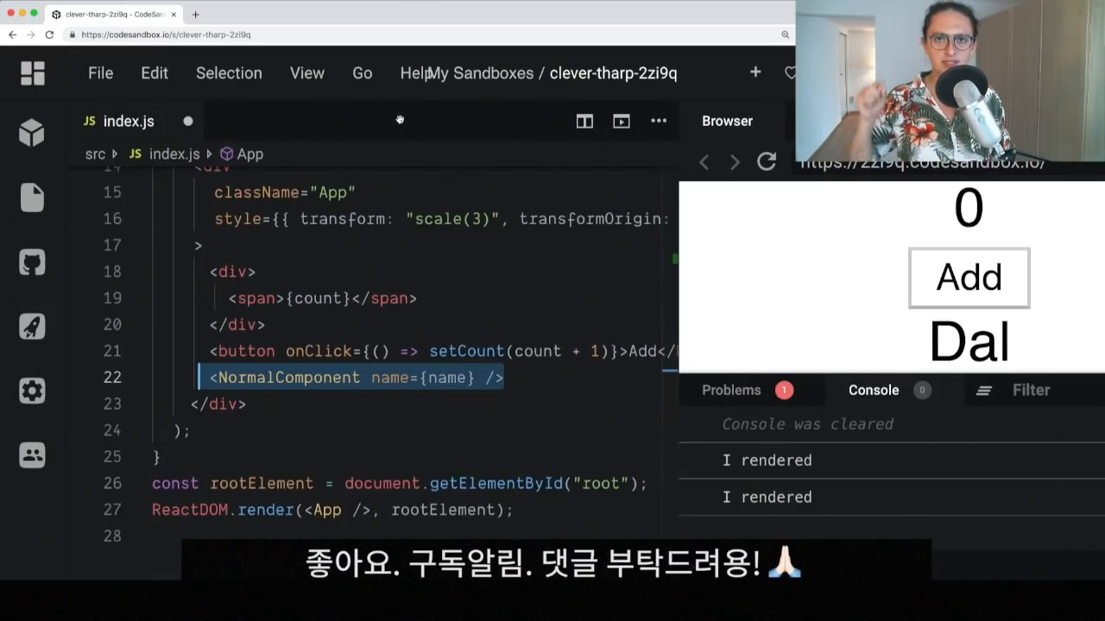